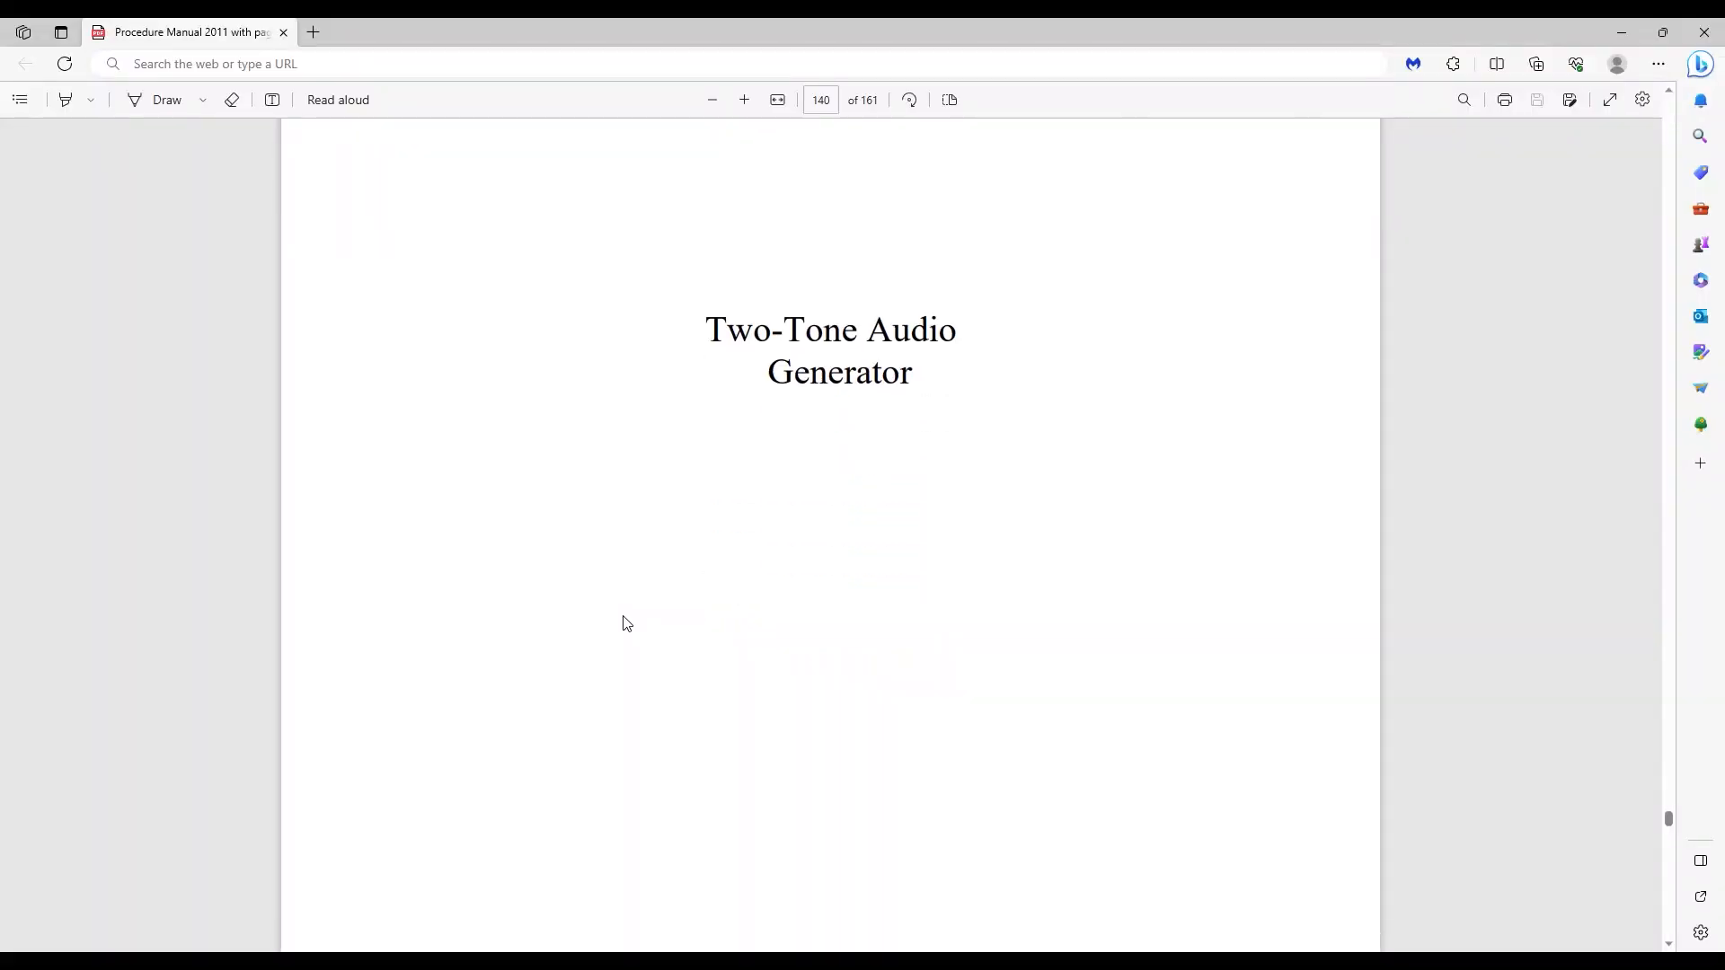
Scroll the manual PDF down from page 140 to the two-tone generator schematic on page 142
{"action": "scroll", "scroll_direction": "down", "scroll_amount": 3}
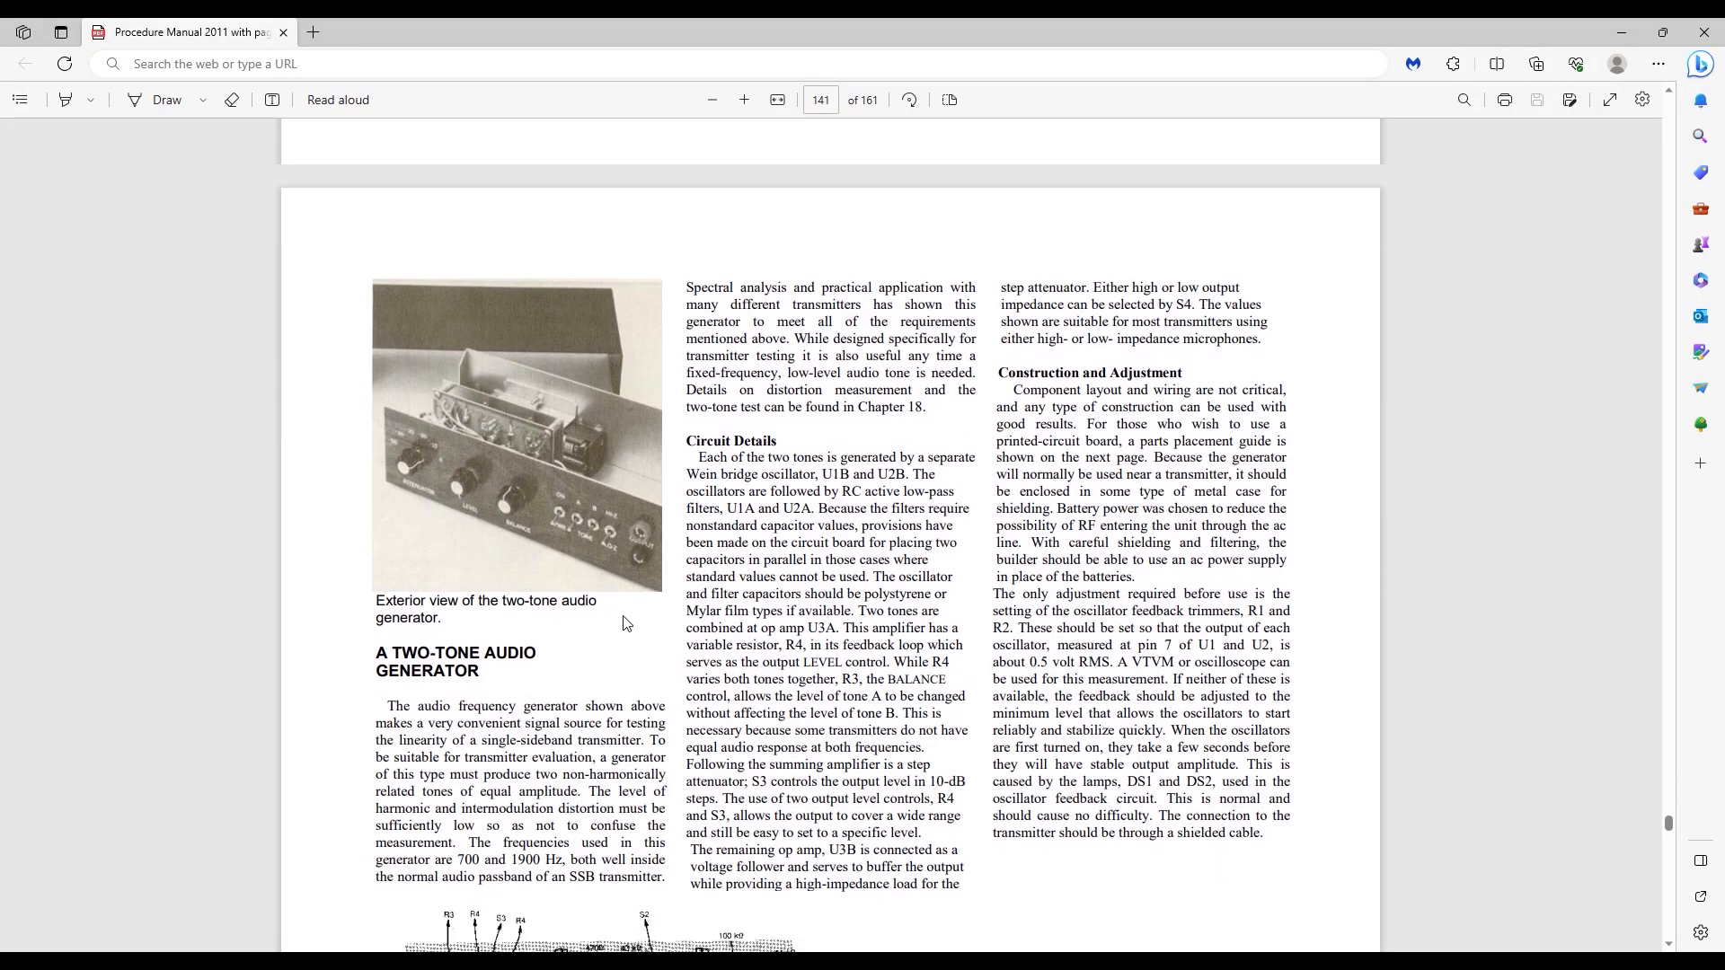
{"action": "scroll", "scroll_direction": "down", "scroll_amount": 3}
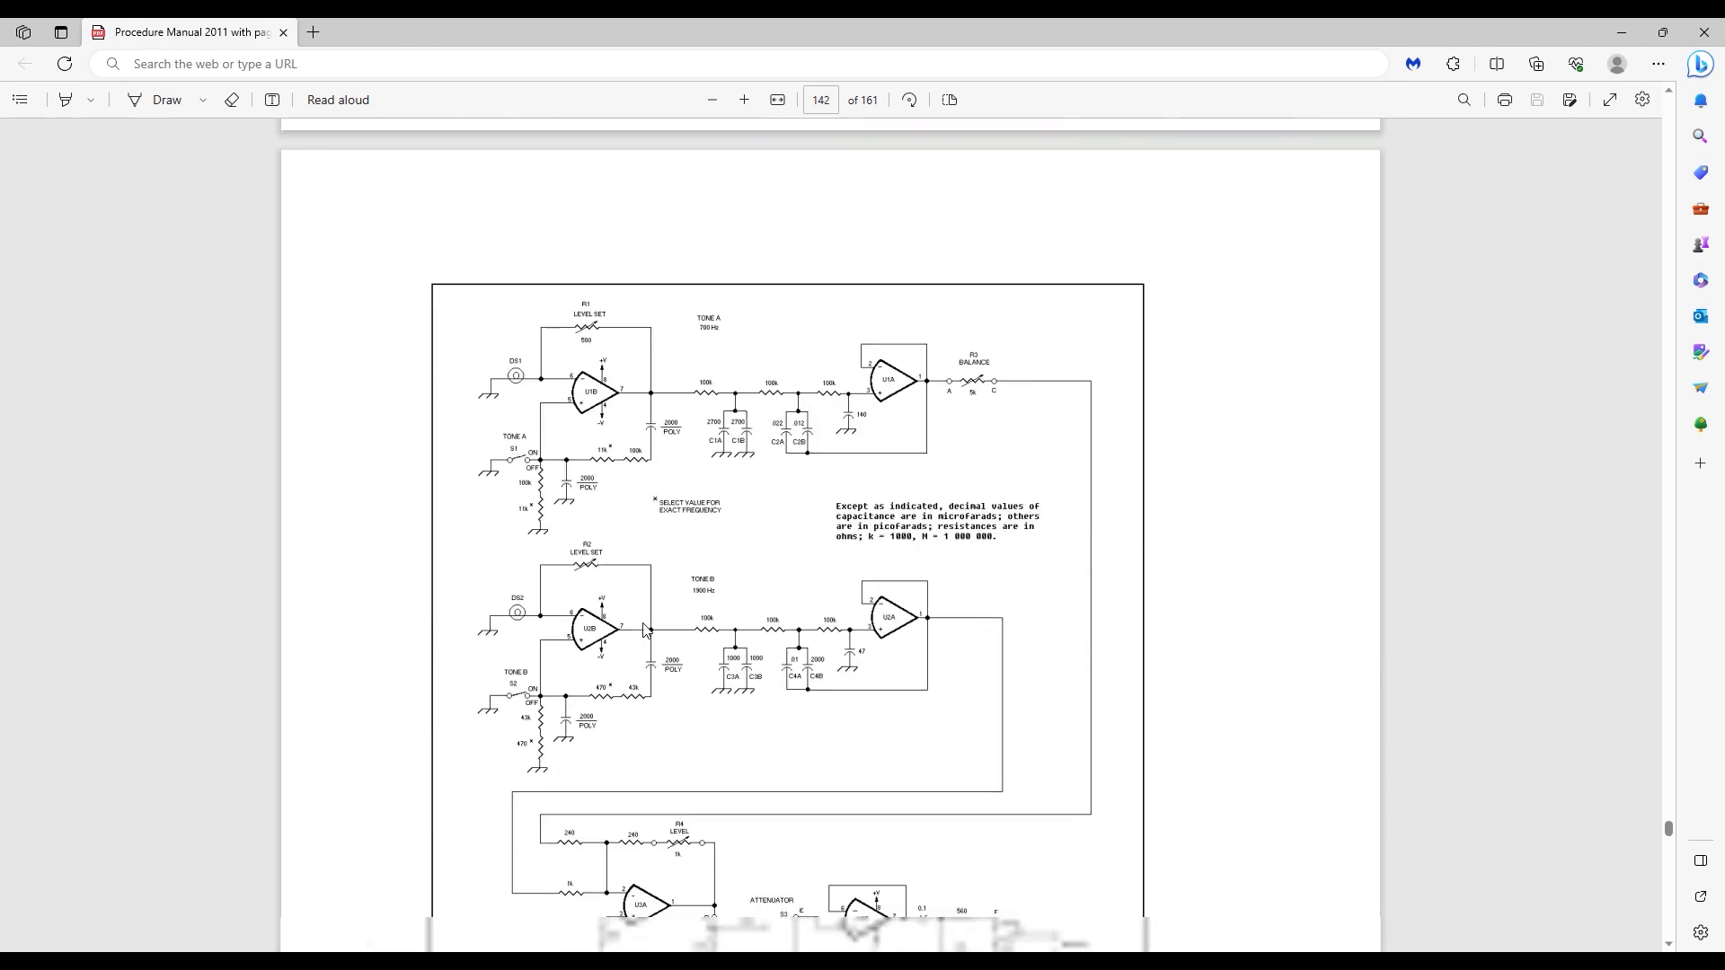
{"action": "scroll", "scroll_direction": "down", "scroll_amount": 3}
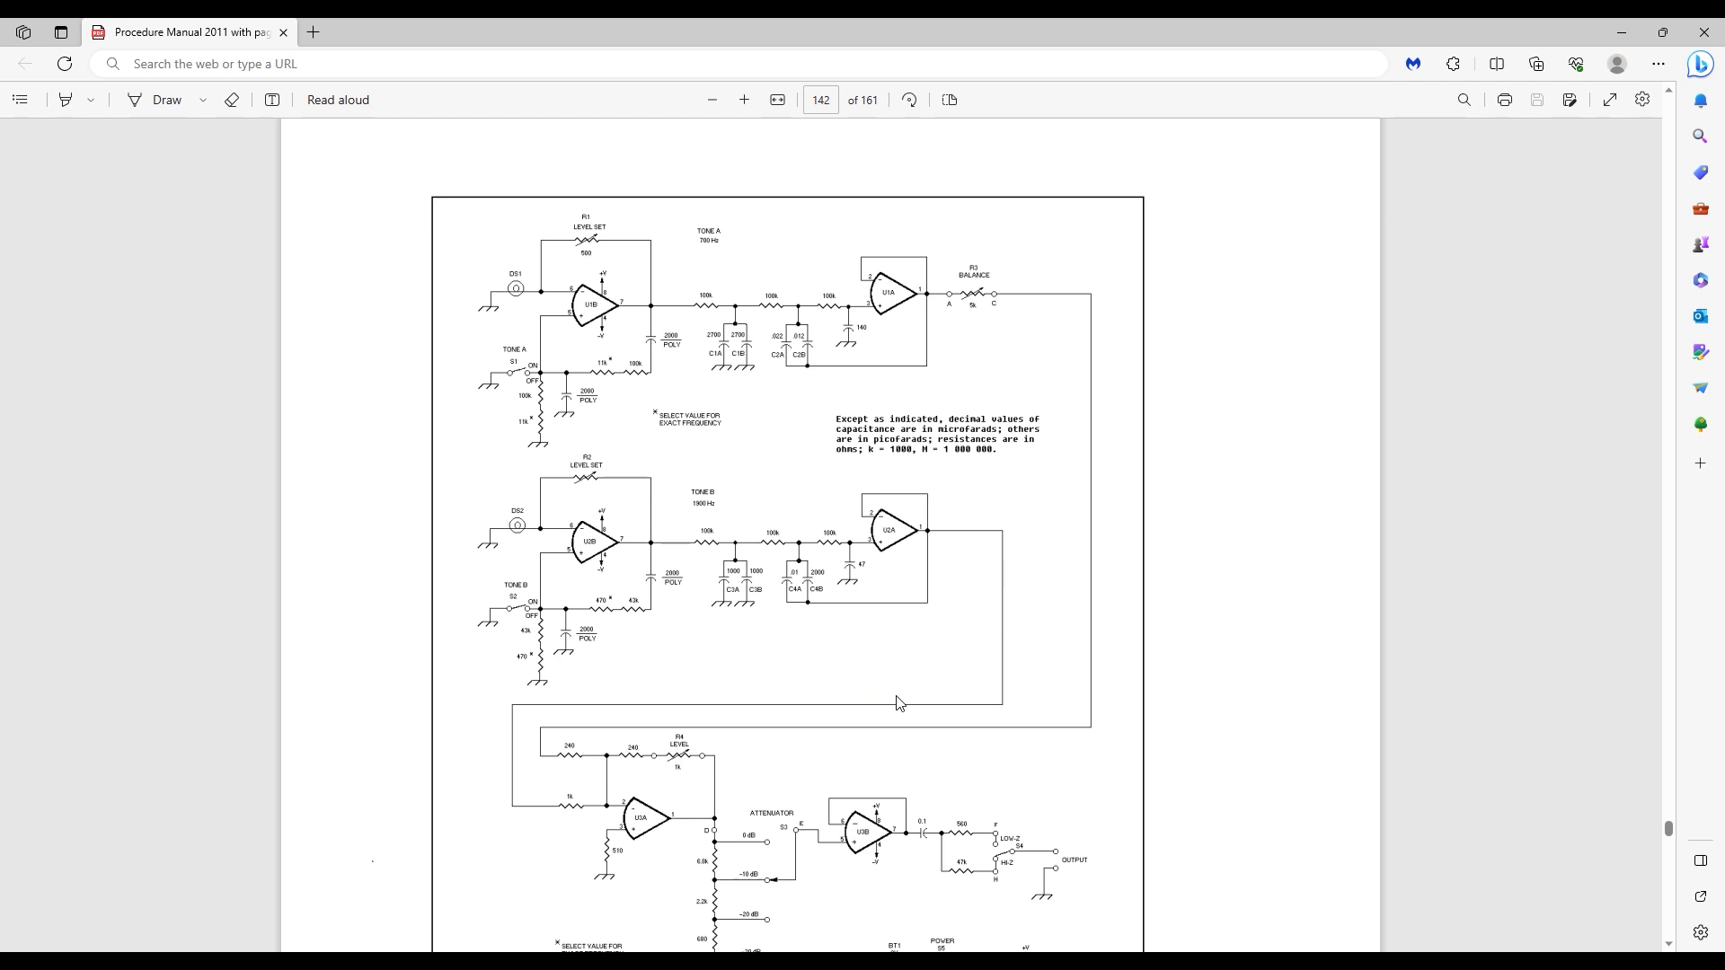
{"action": "scroll", "scroll_direction": "down", "scroll_amount": 3}
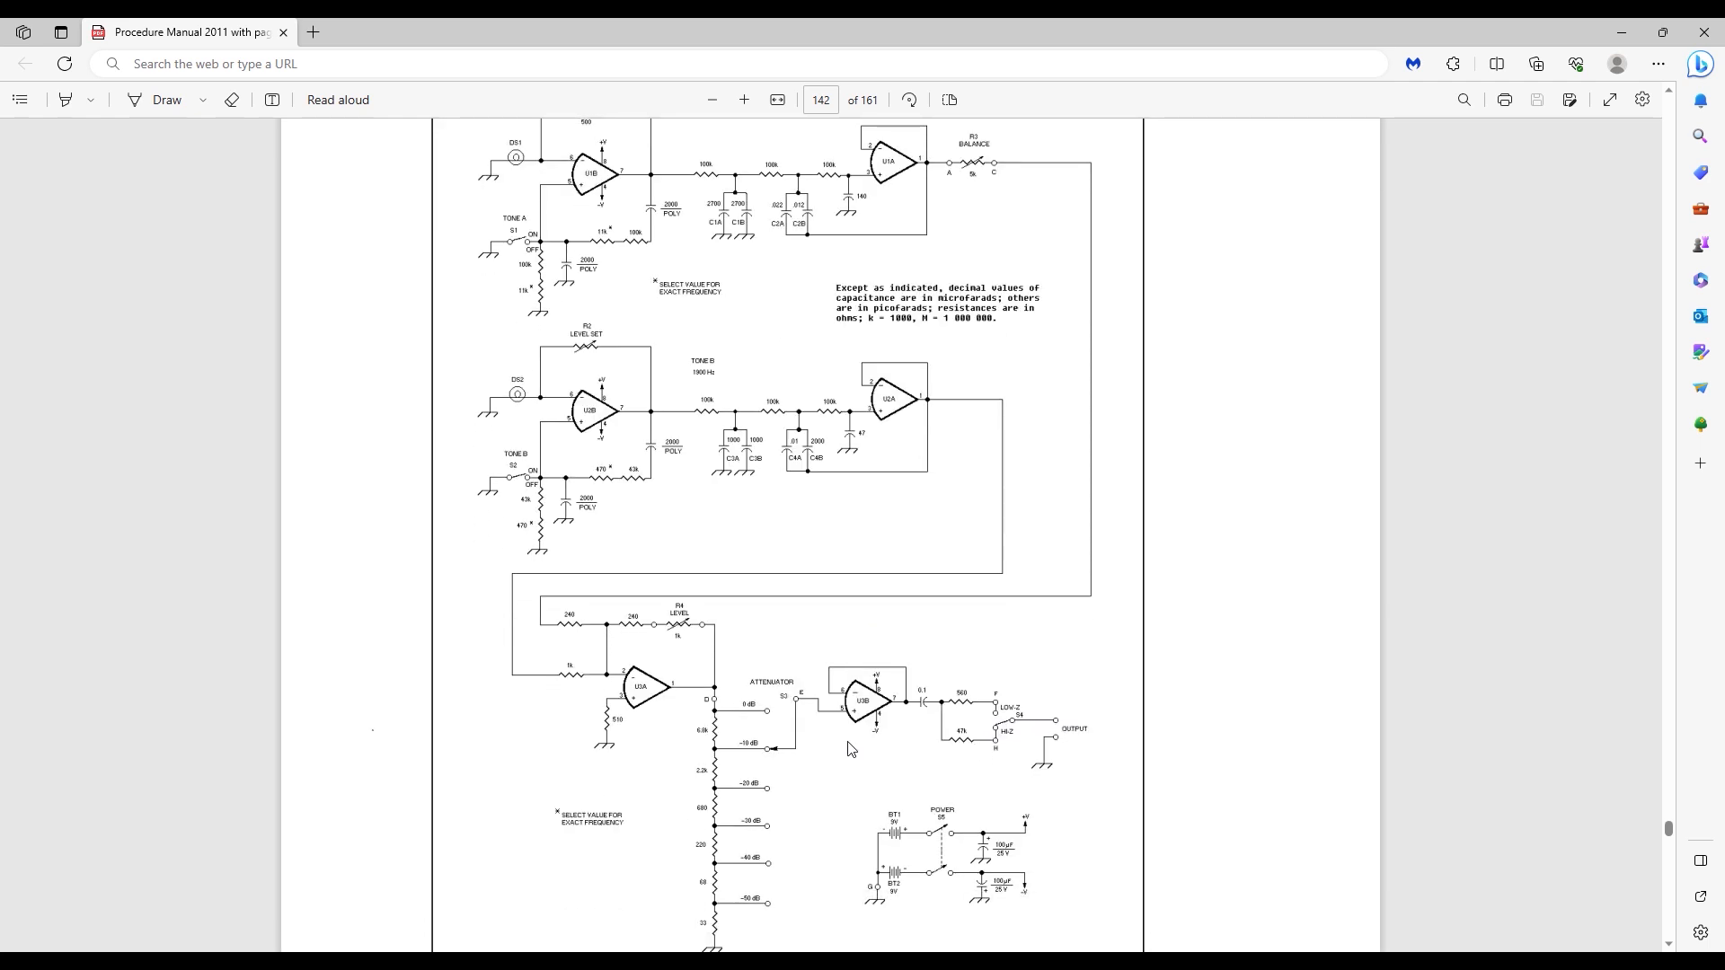
{"action": "scroll", "scroll_direction": "down", "scroll_amount": 3}
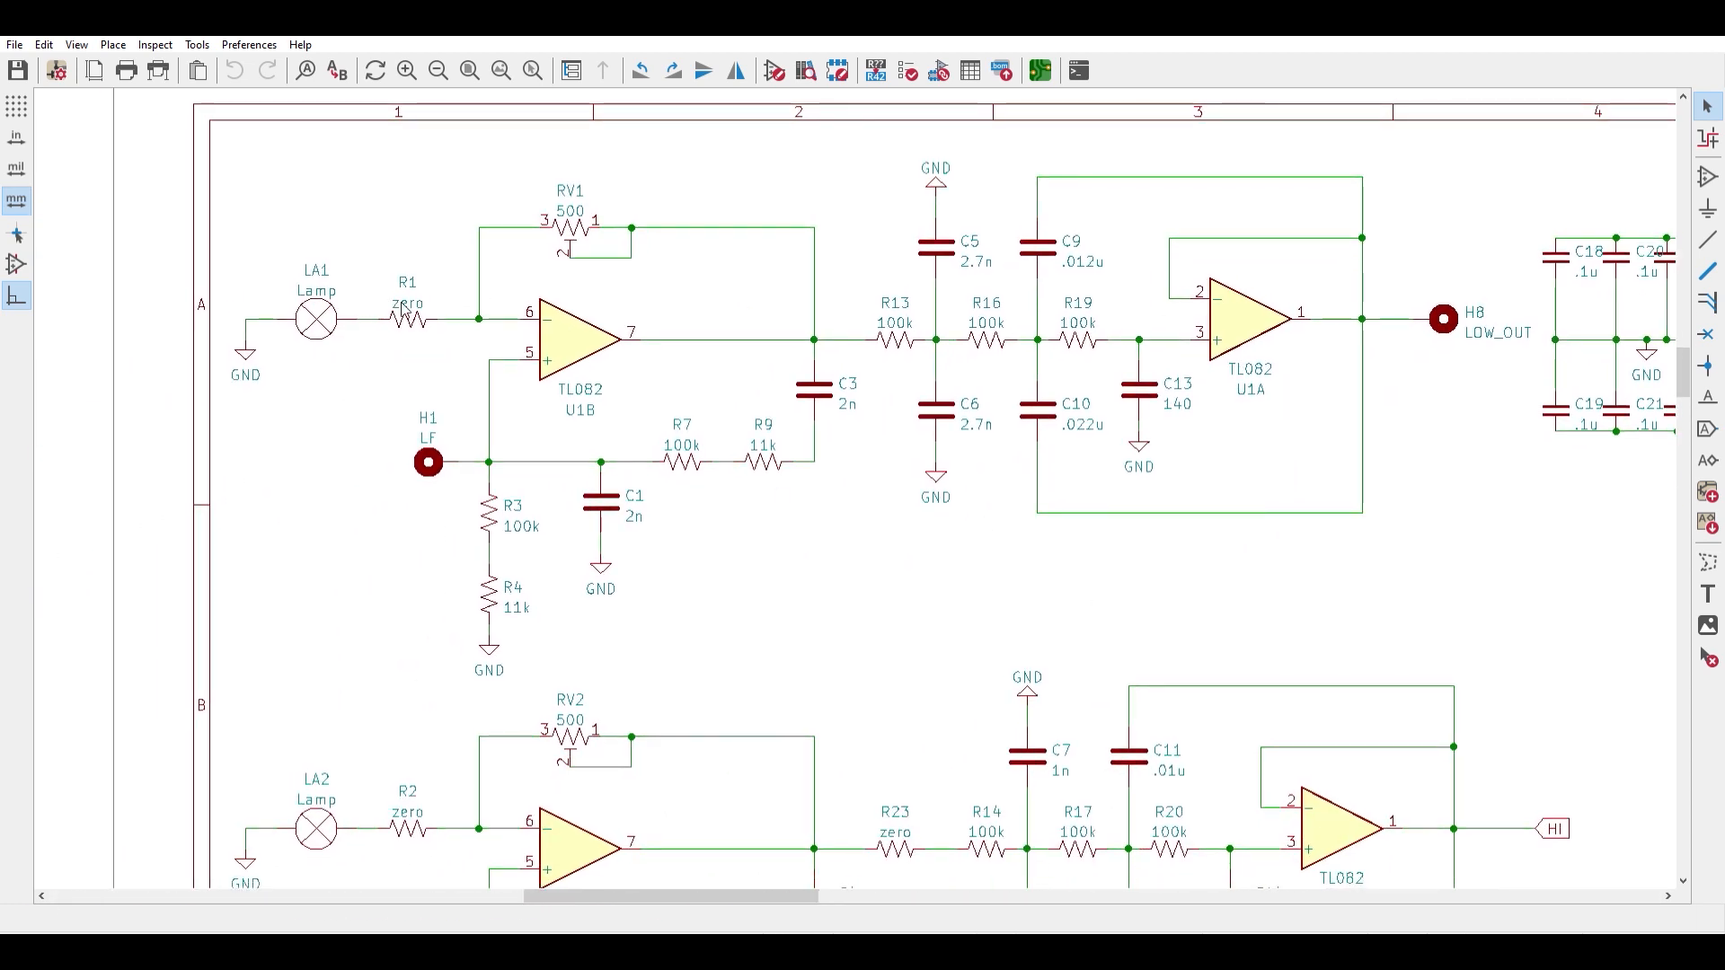
Select resistor R2 to show its value and footprint in the message panel
{"action": "left_click", "coordinate": [408, 834]}
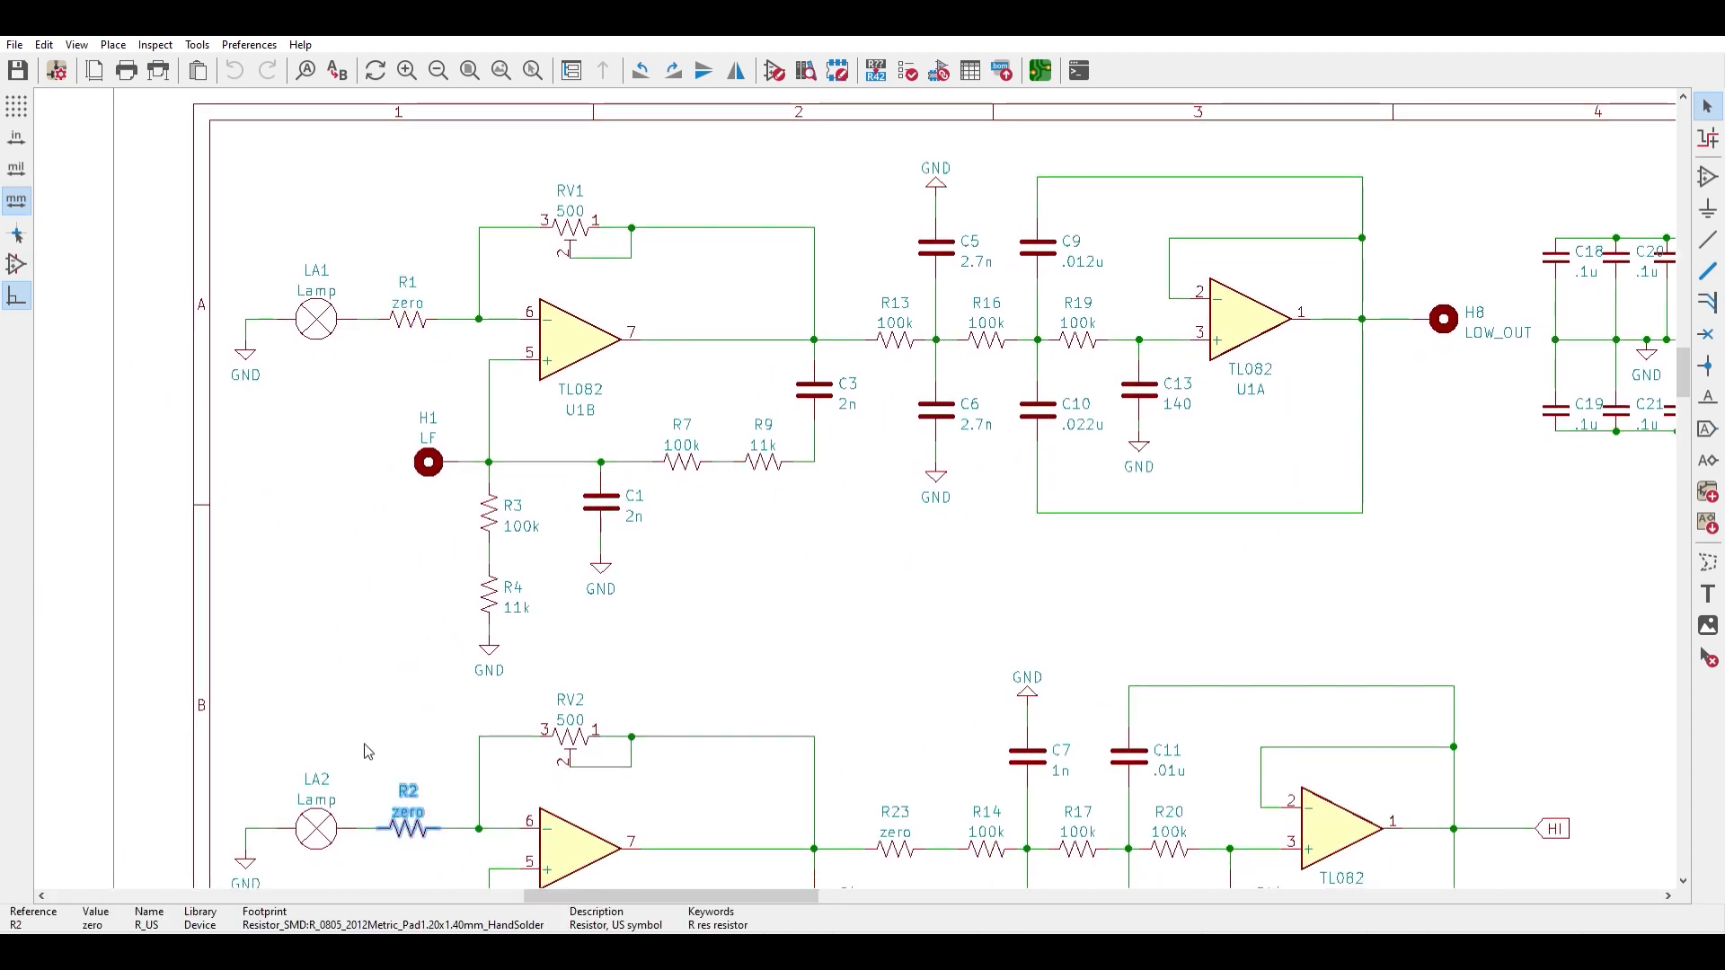
{"action": "mouse_move", "coordinate": [855, 478]}
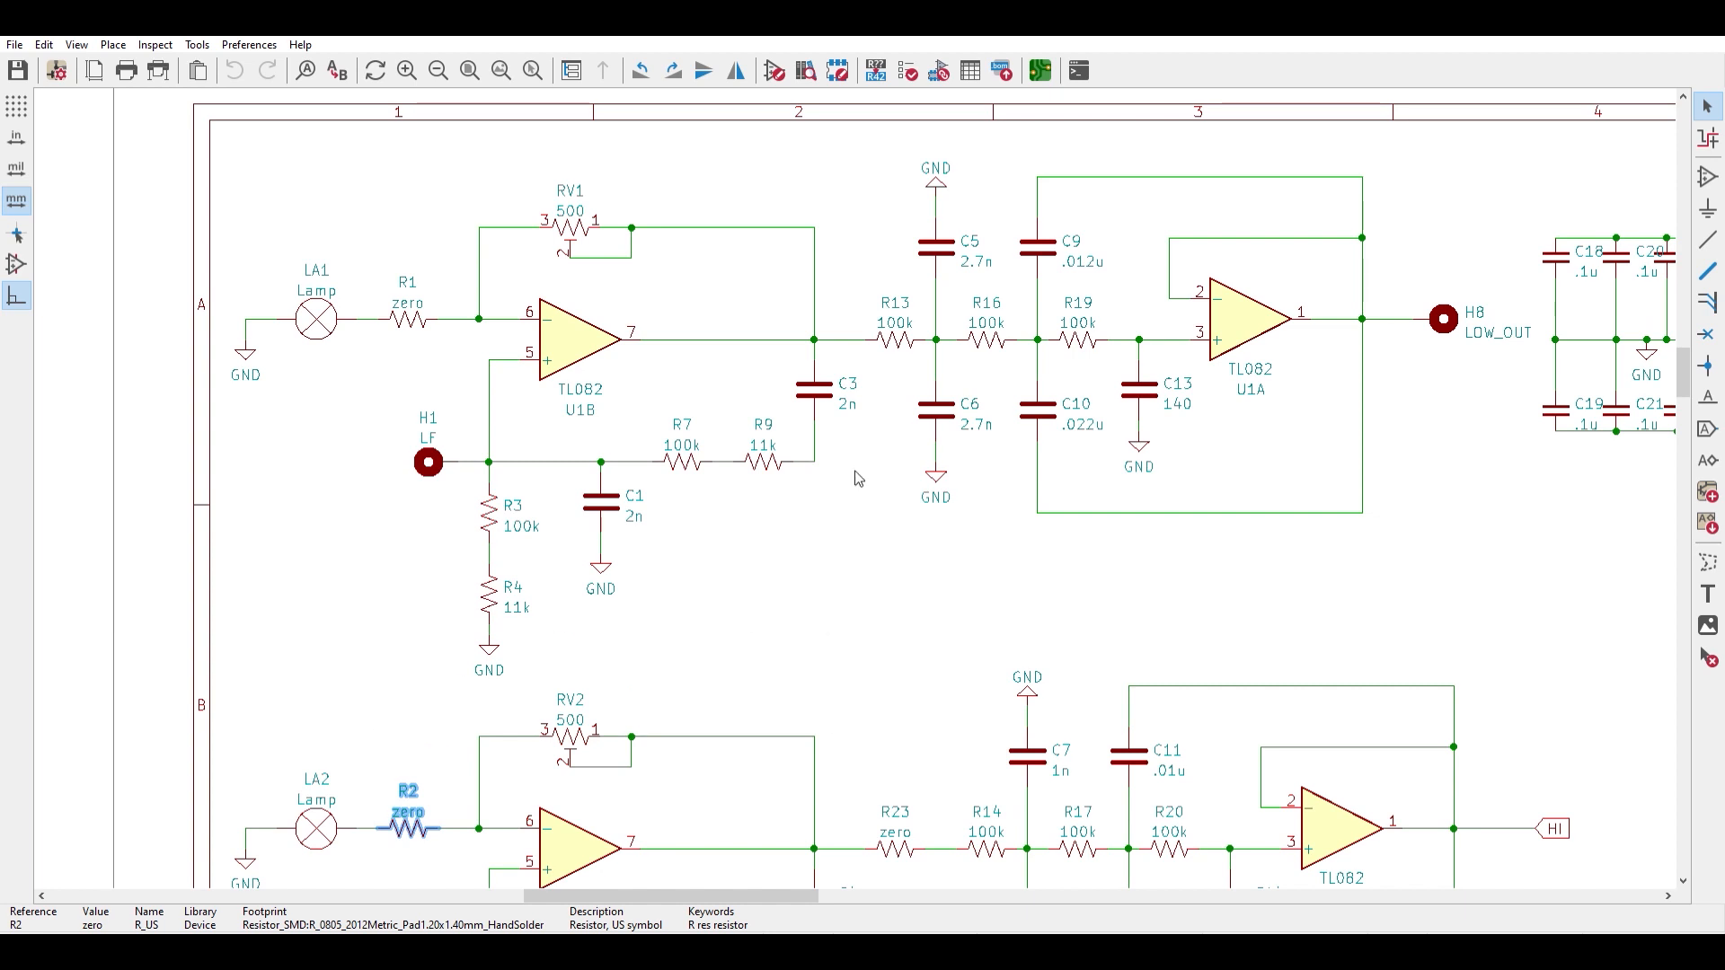
{"action": "left_click", "coordinate": [500, 70]}
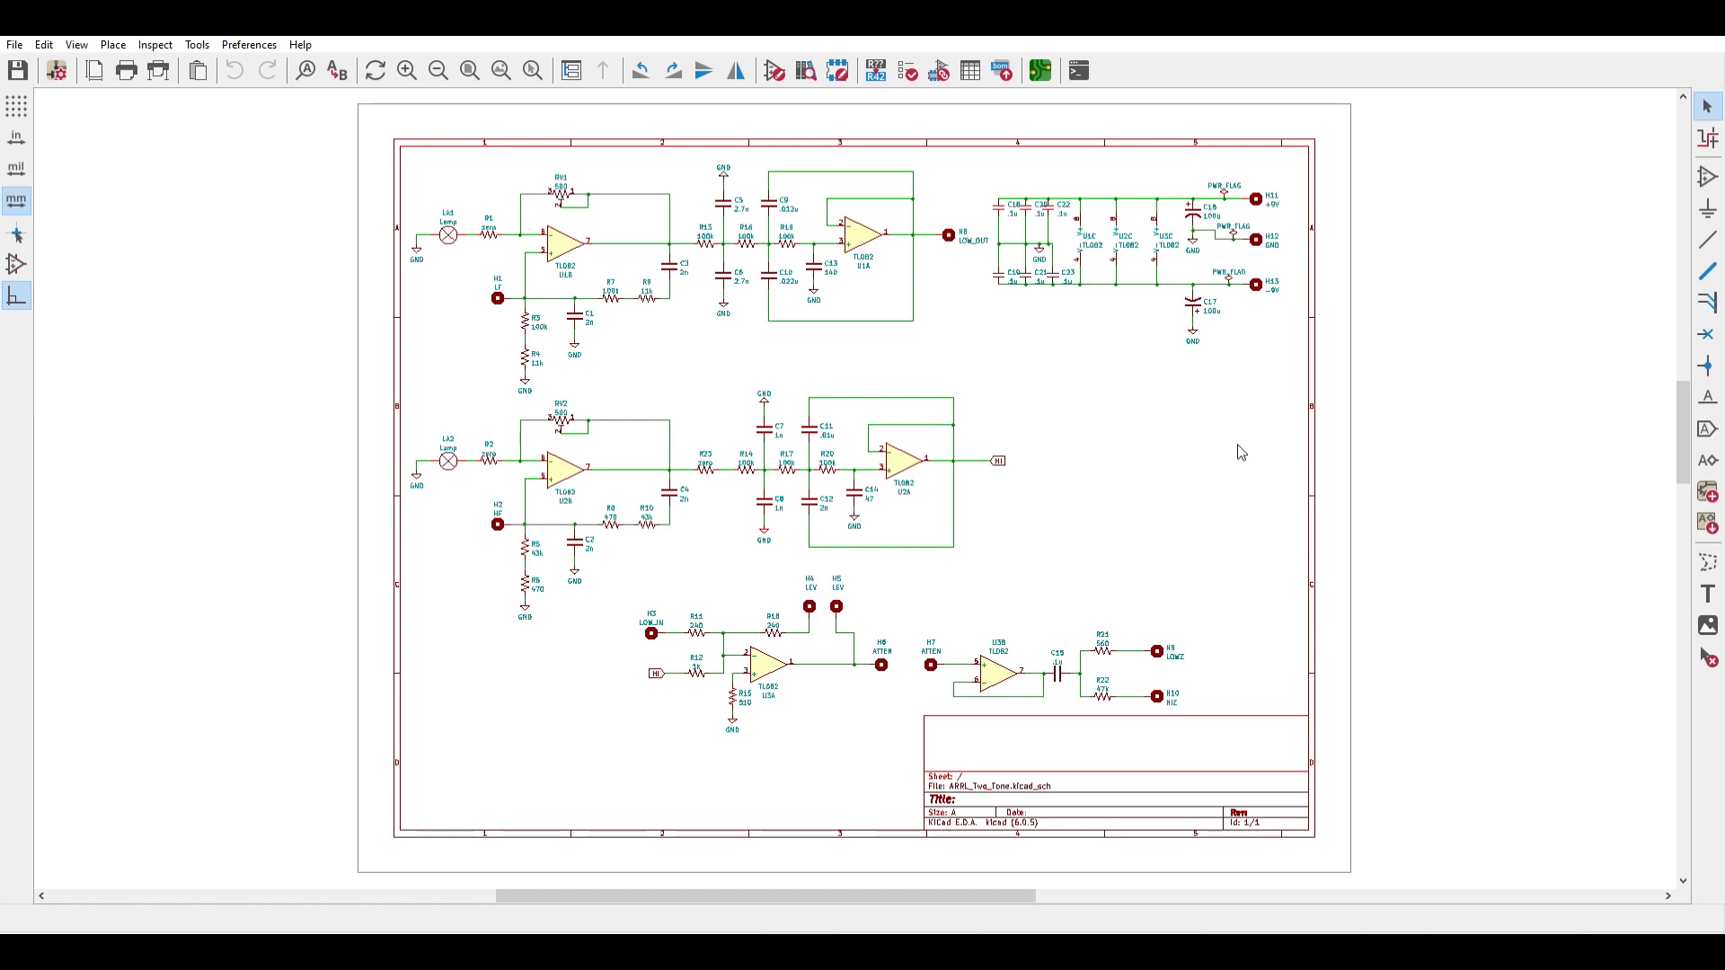
{"action": "mouse_move", "coordinate": [1035, 541]}
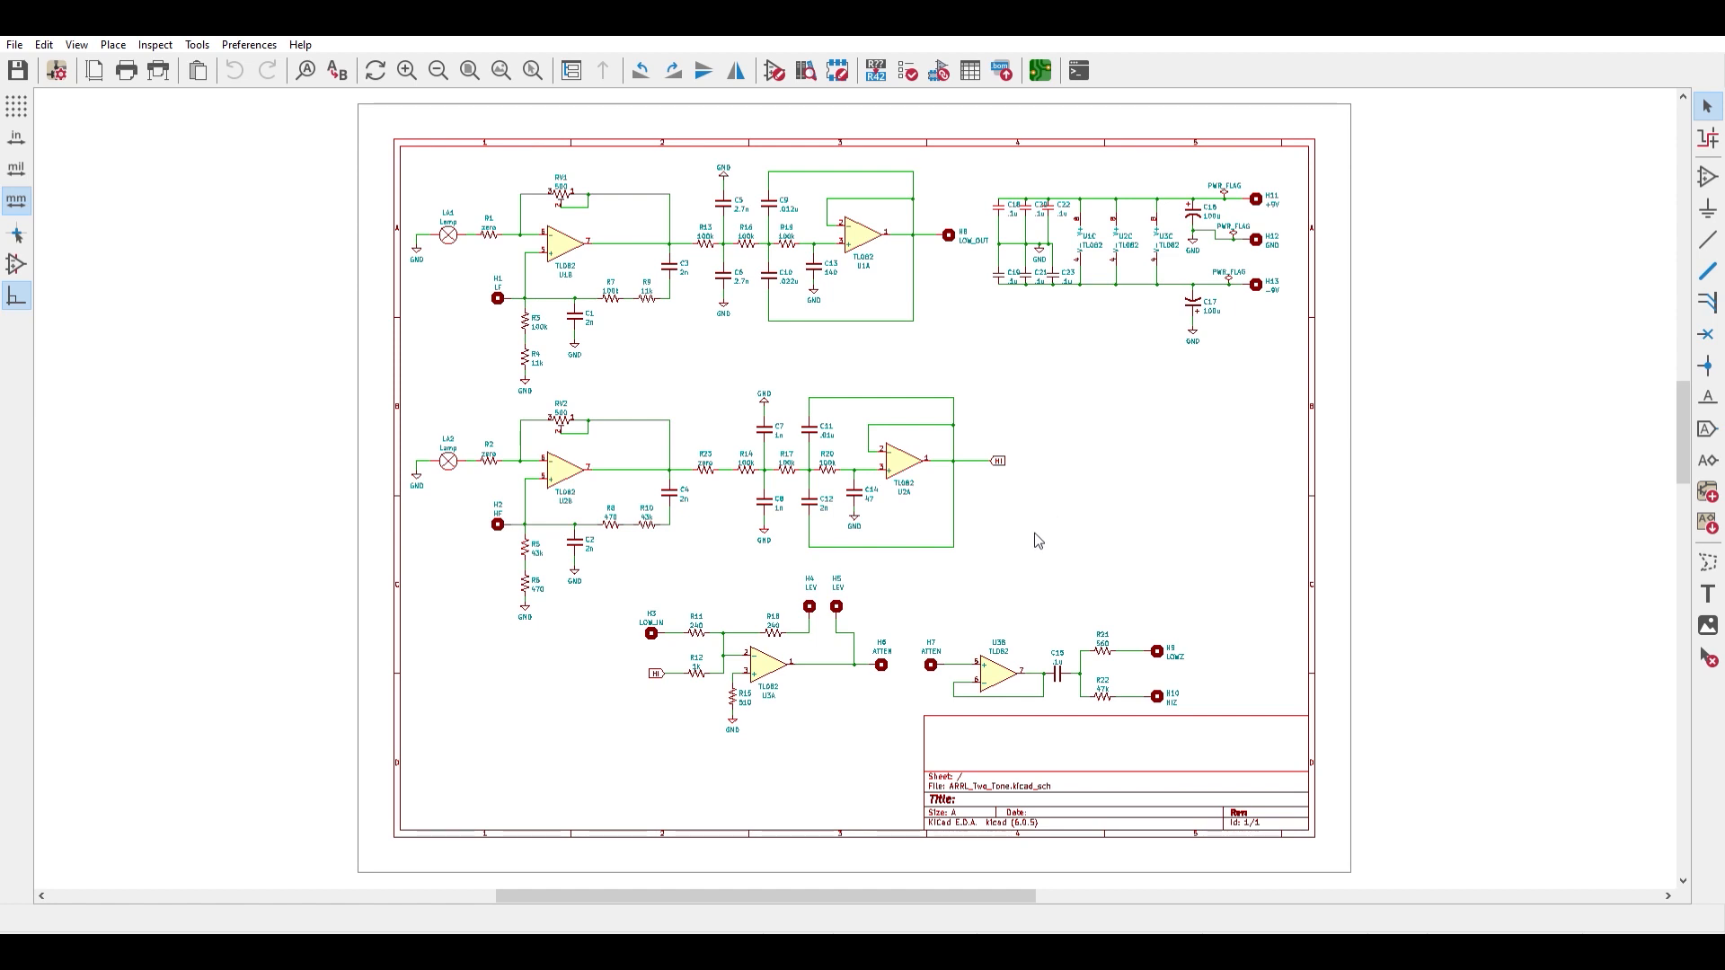
{"action": "mouse_move", "coordinate": [660, 595]}
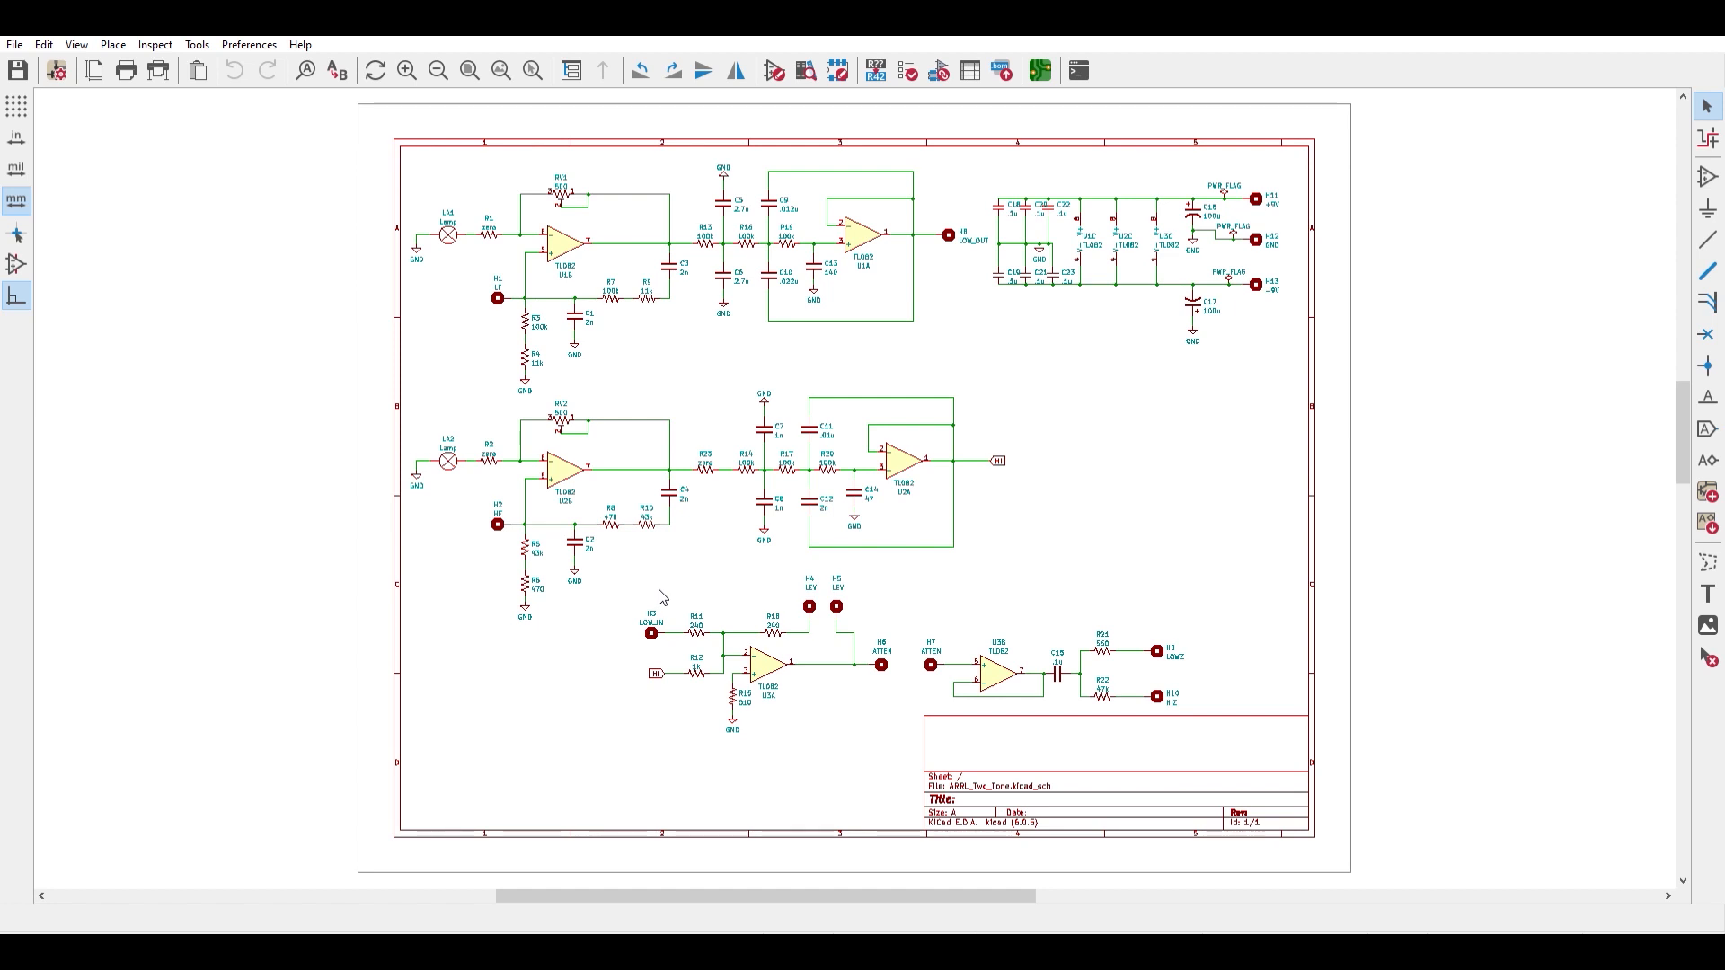
{"action": "mouse_move", "coordinate": [571, 676]}
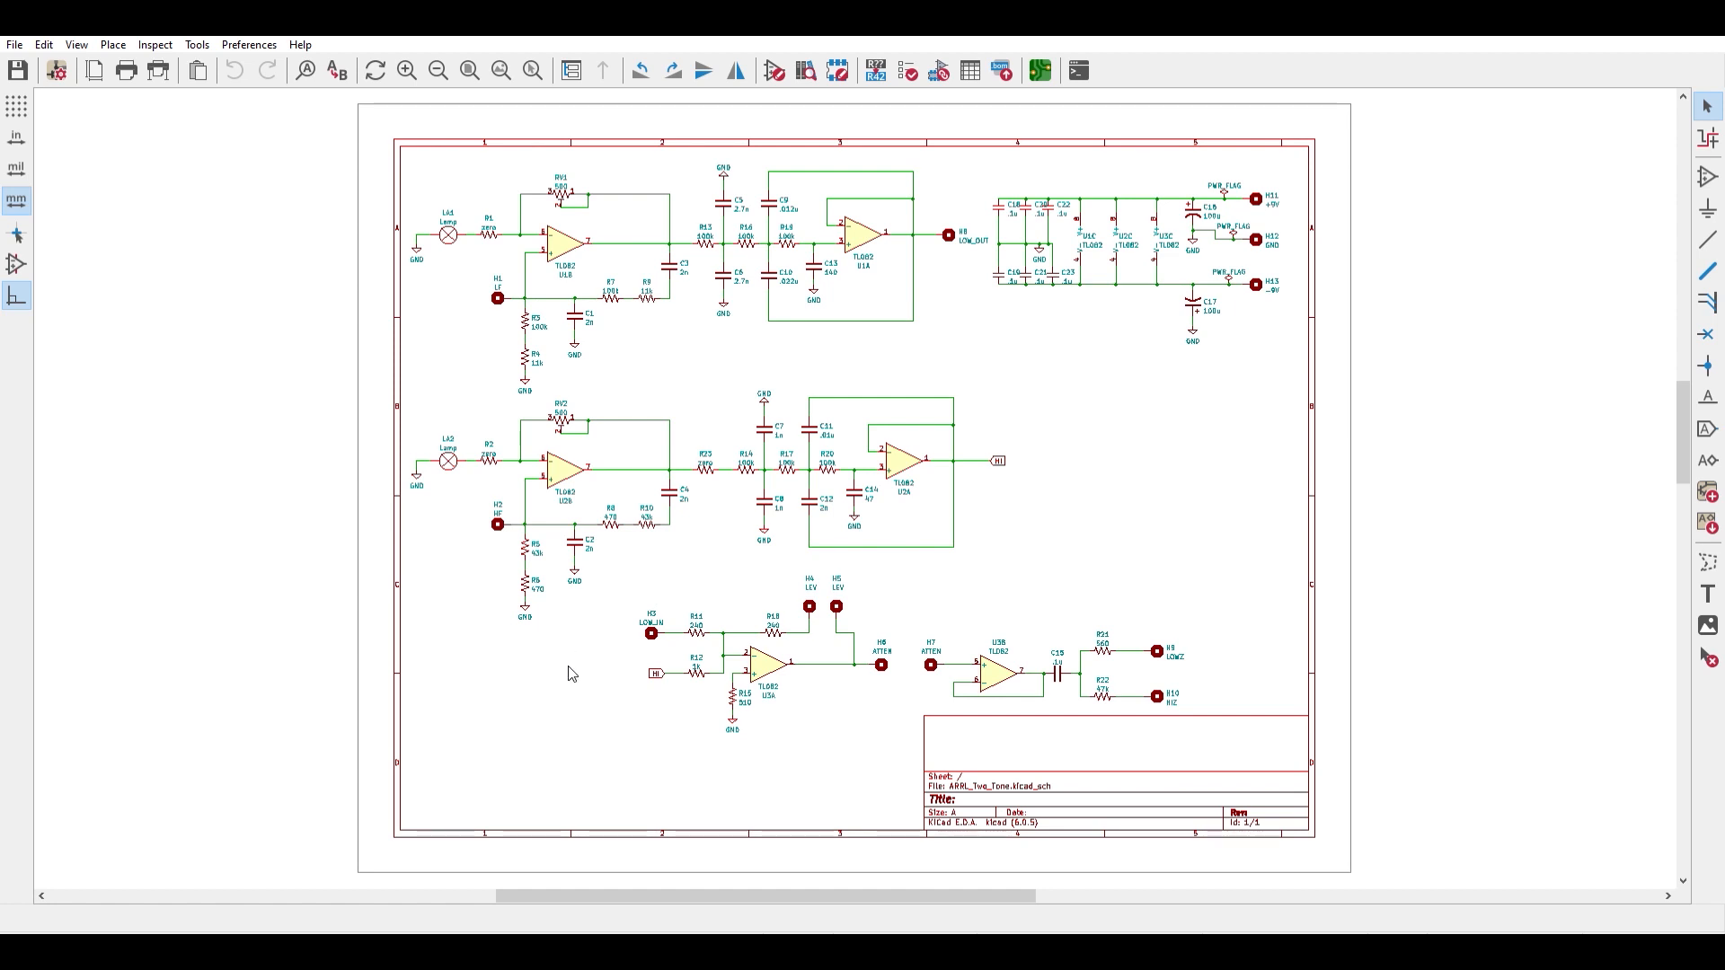
{"action": "mouse_move", "coordinate": [476, 507]}
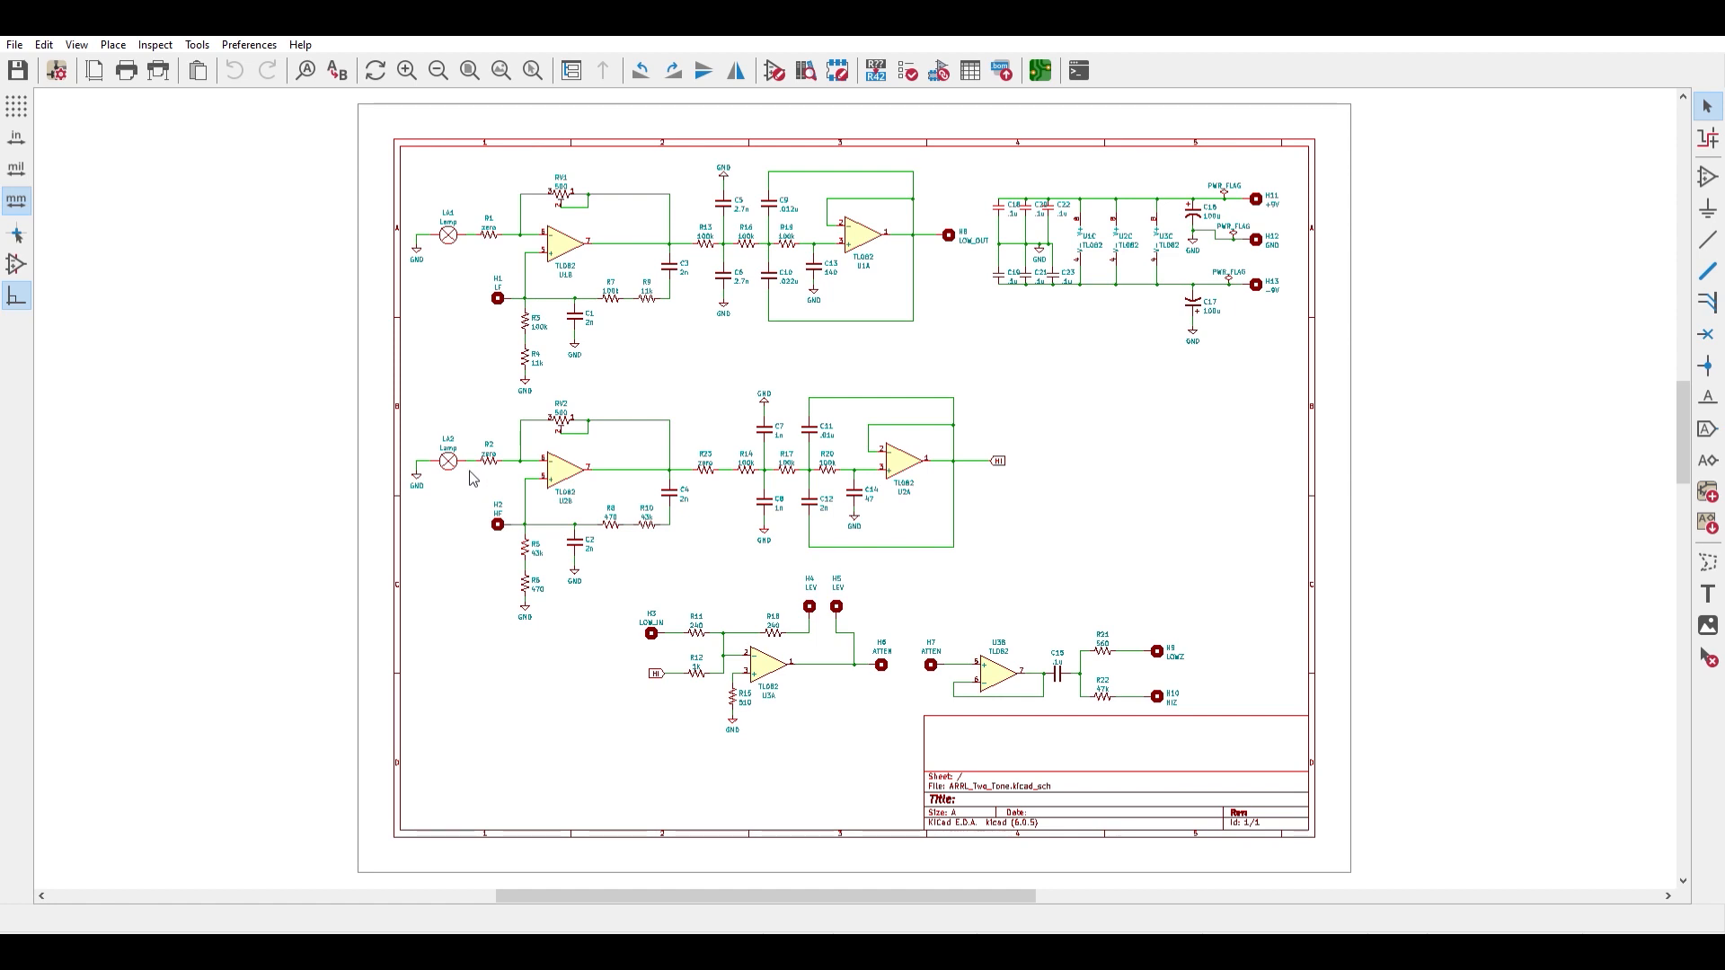
{"action": "mouse_move", "coordinate": [474, 464]}
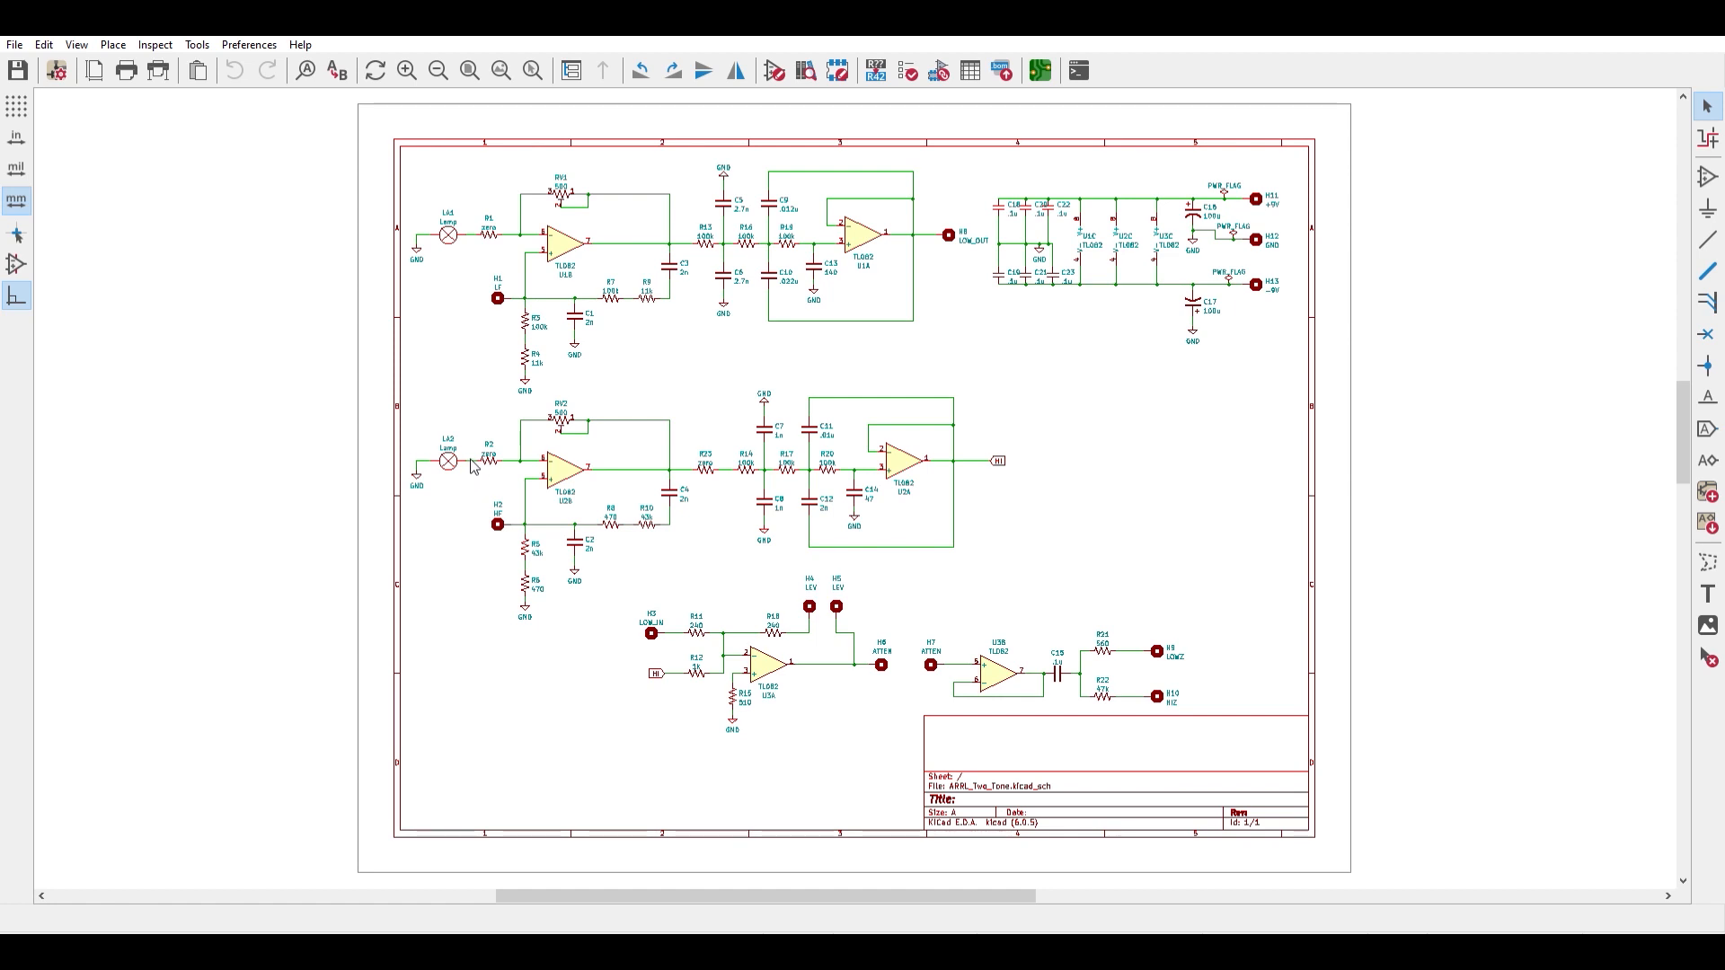
{"action": "mouse_move", "coordinate": [470, 266]}
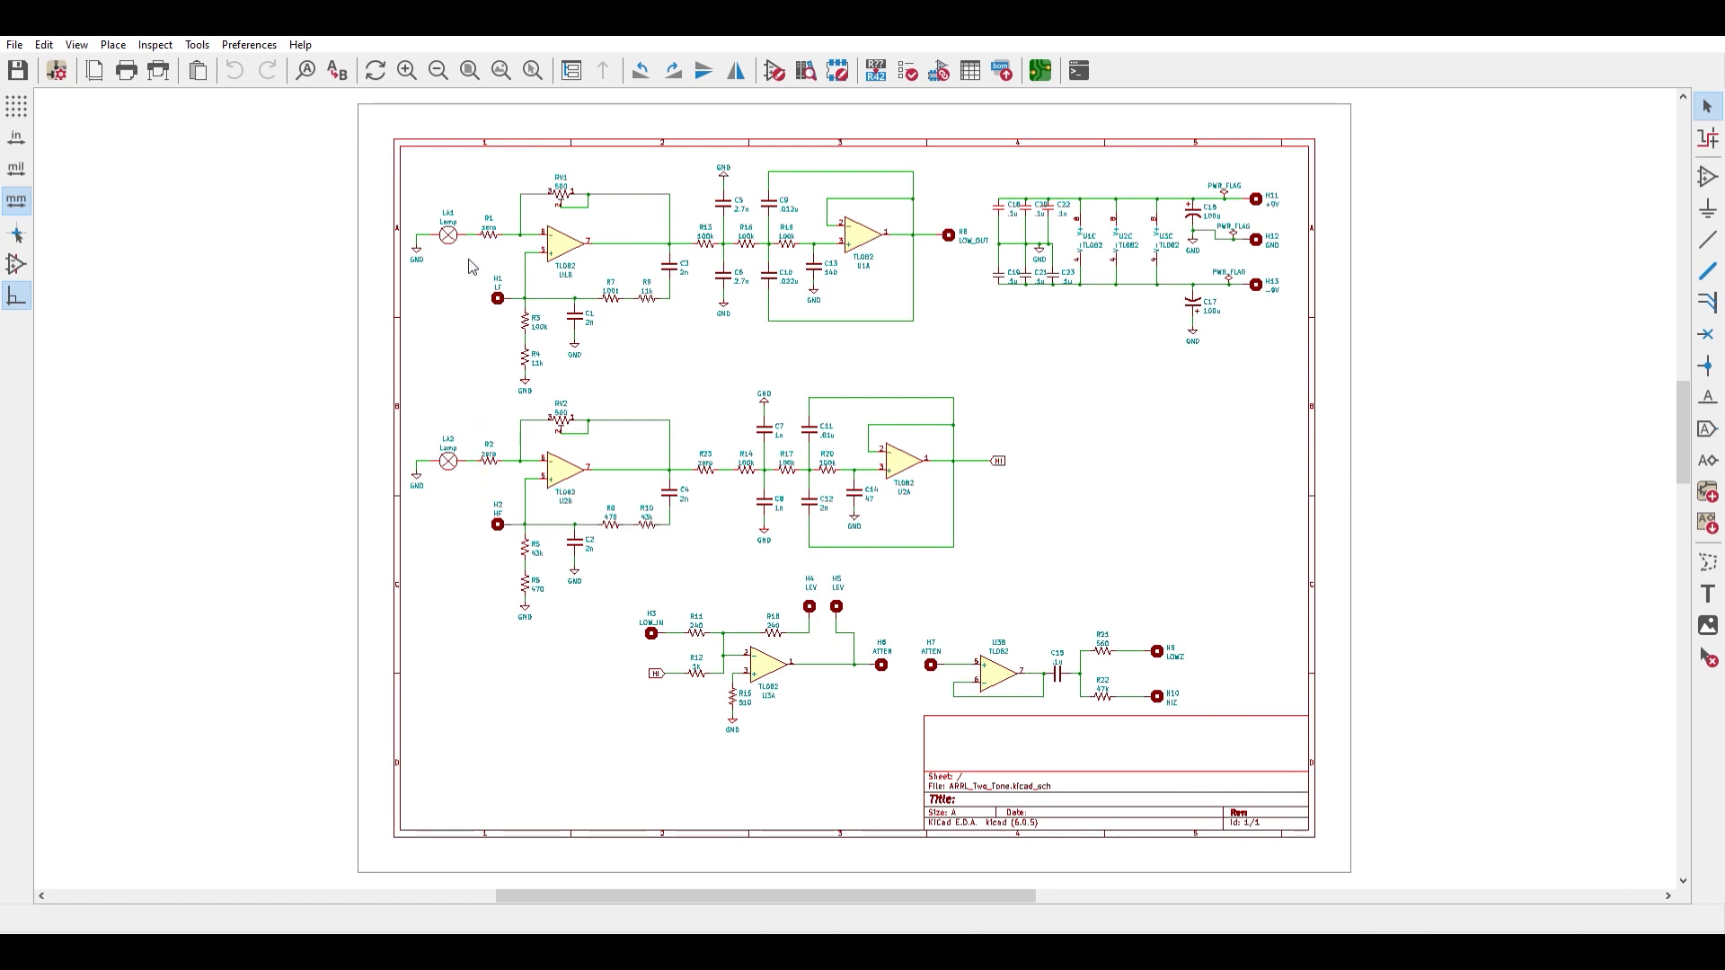
{"action": "mouse_move", "coordinate": [718, 356]}
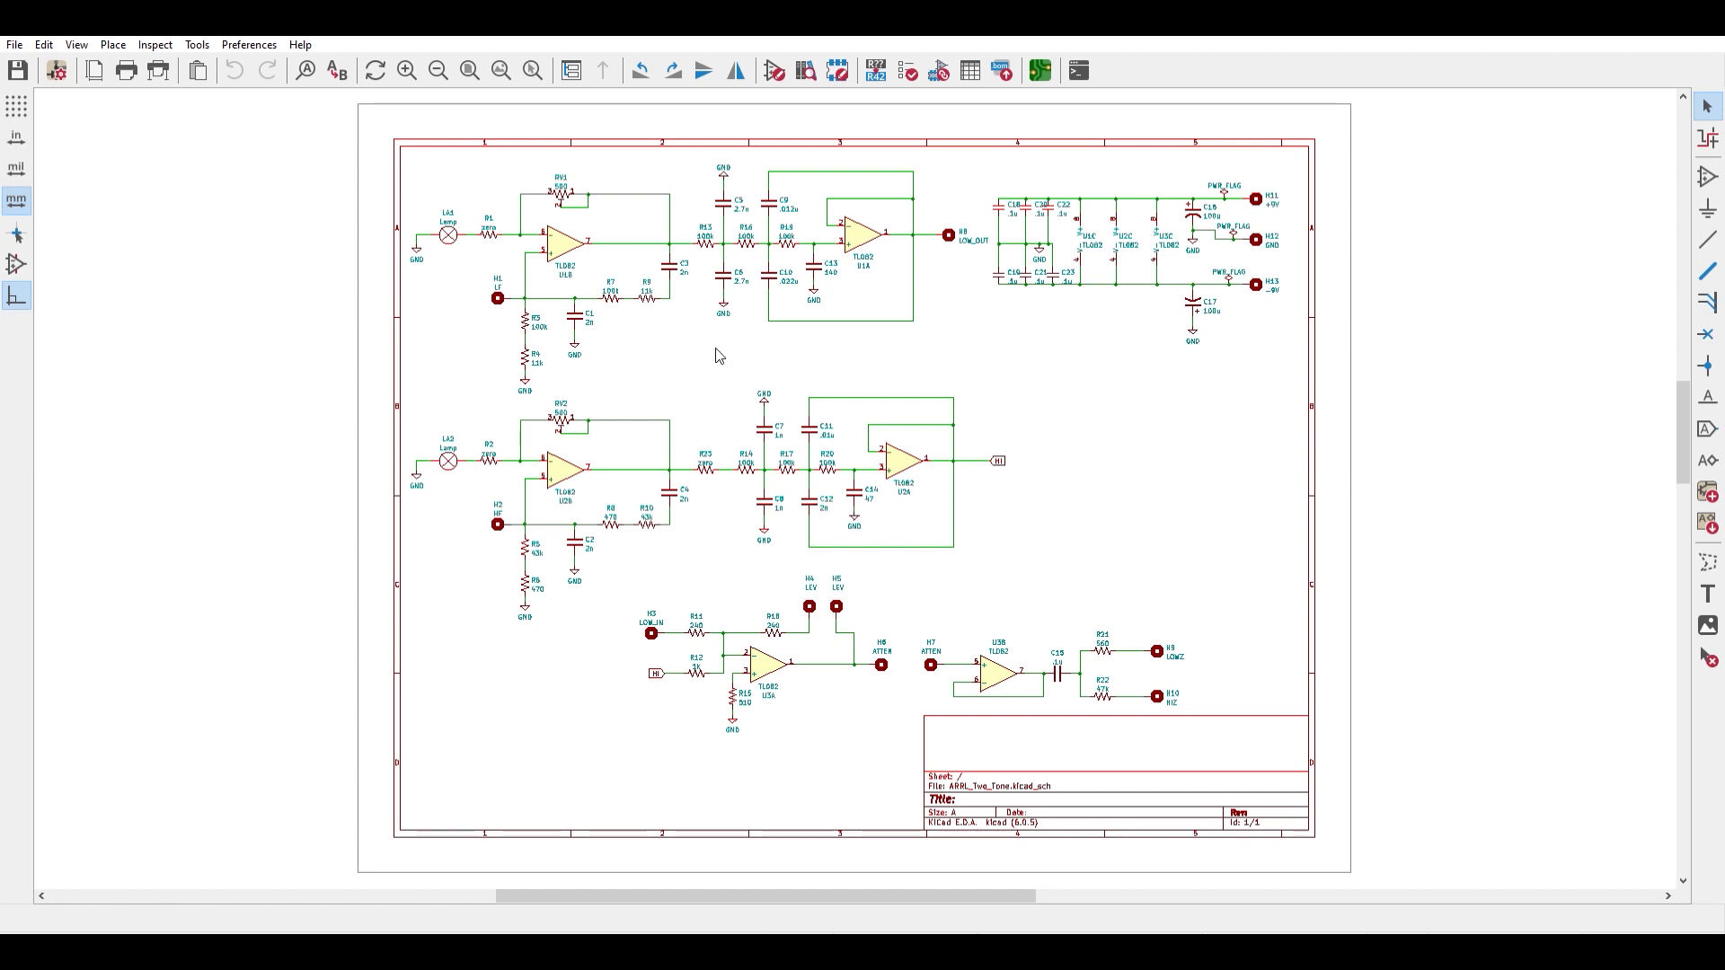
{"action": "mouse_move", "coordinate": [943, 357]}
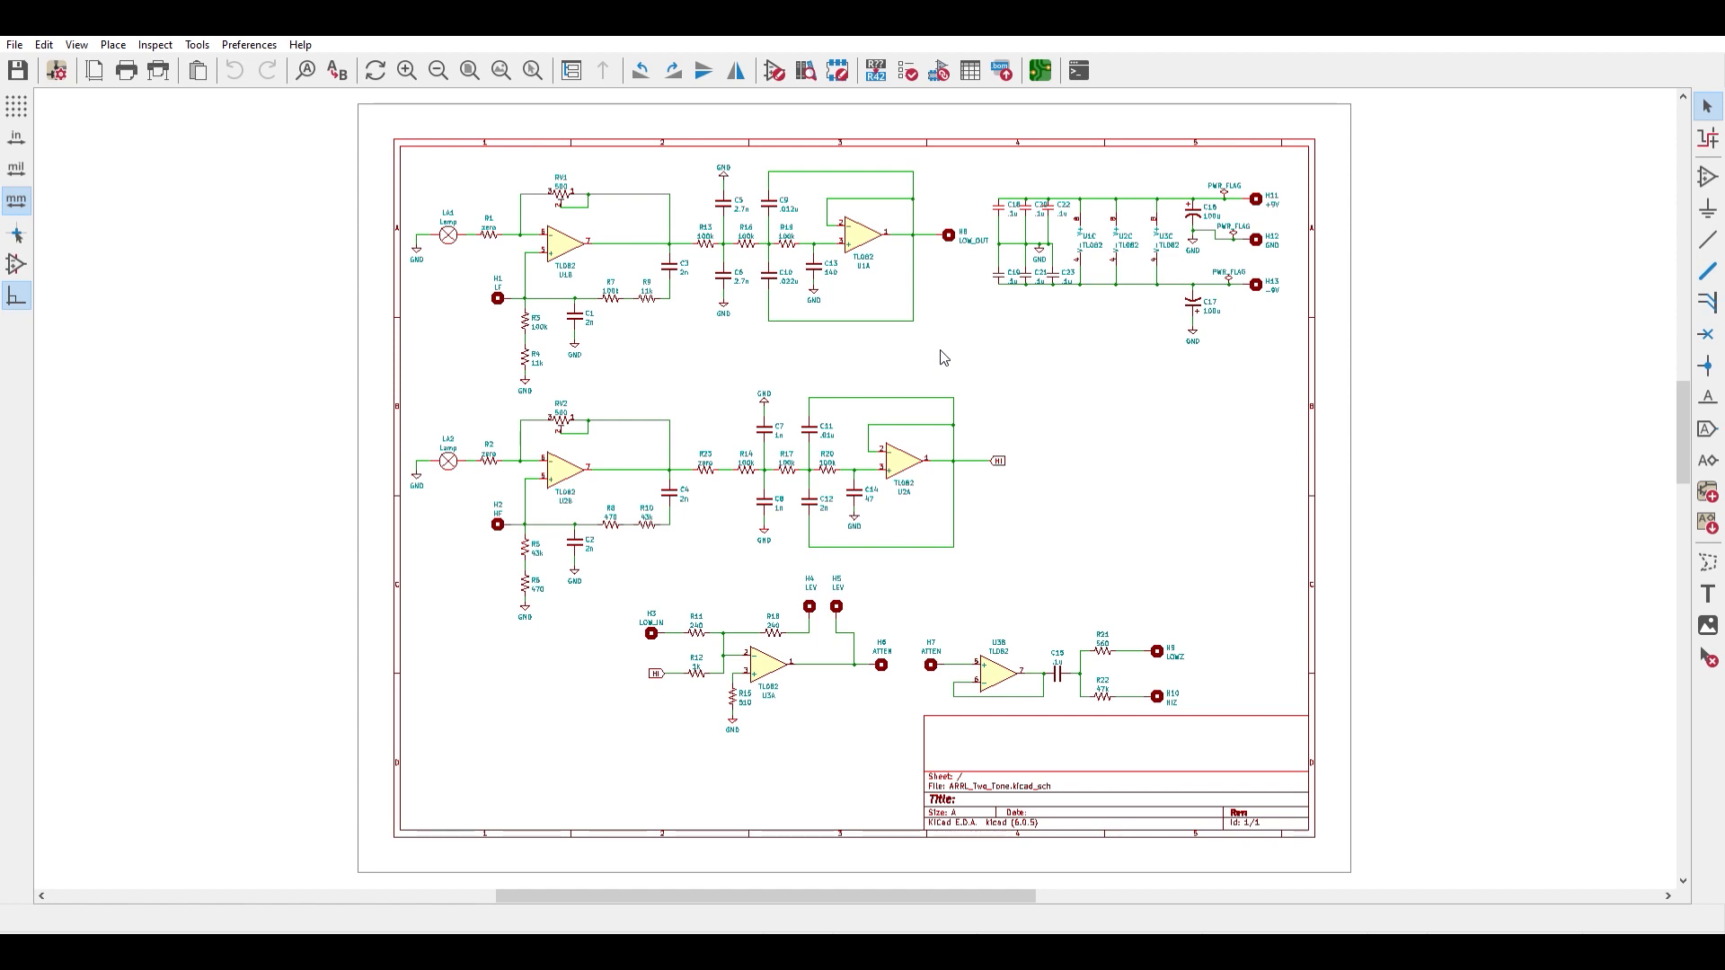
{"action": "mouse_move", "coordinate": [1051, 502]}
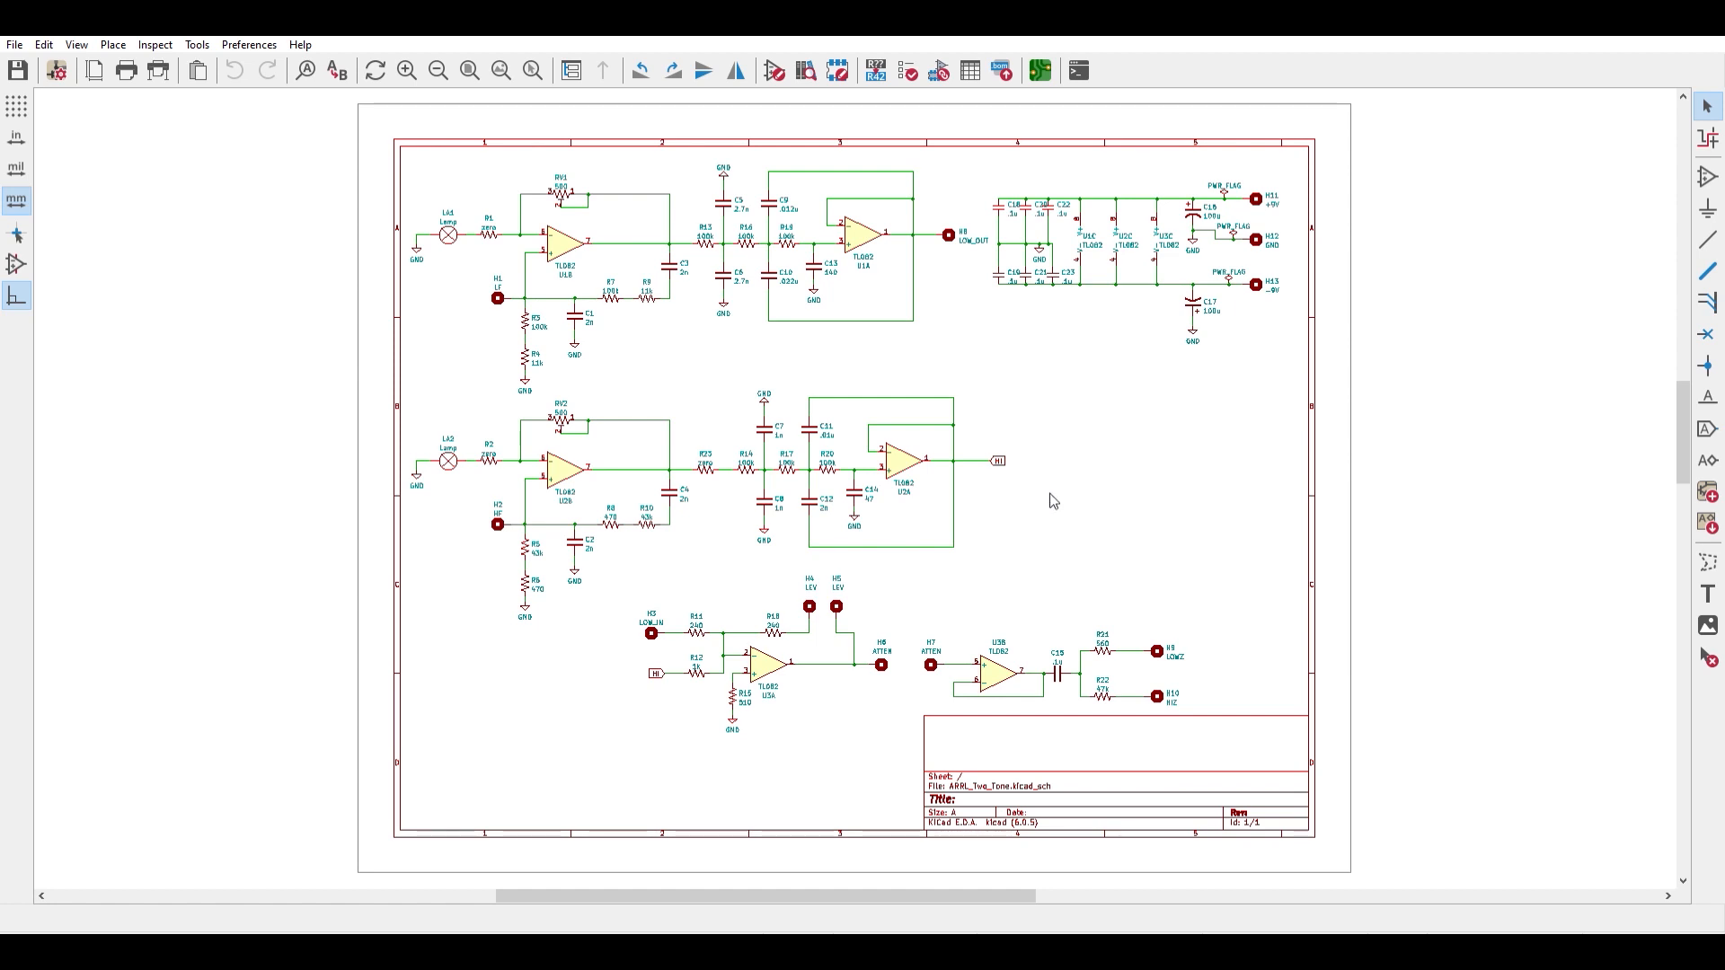
{"action": "mouse_move", "coordinate": [1065, 534]}
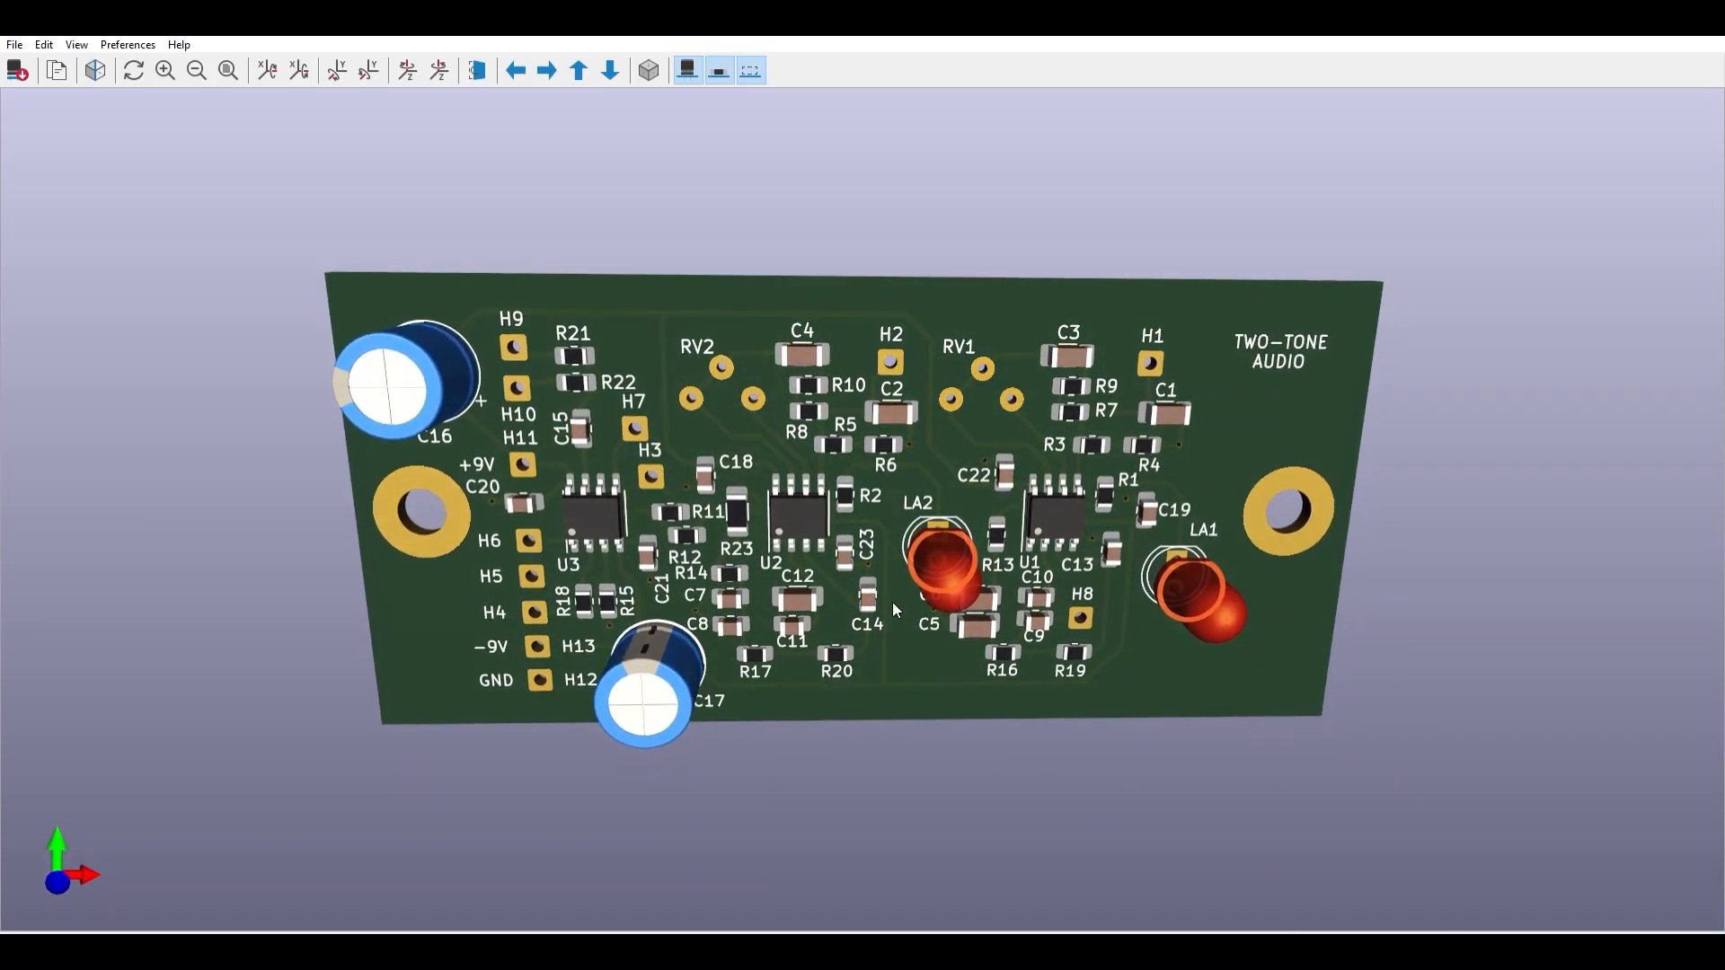
Rotate the populated board in the 3D Viewer to examine the parts, then level it again
{"action": "left_click_drag", "start_coordinate": [892, 611], "coordinate": [819, 577]}
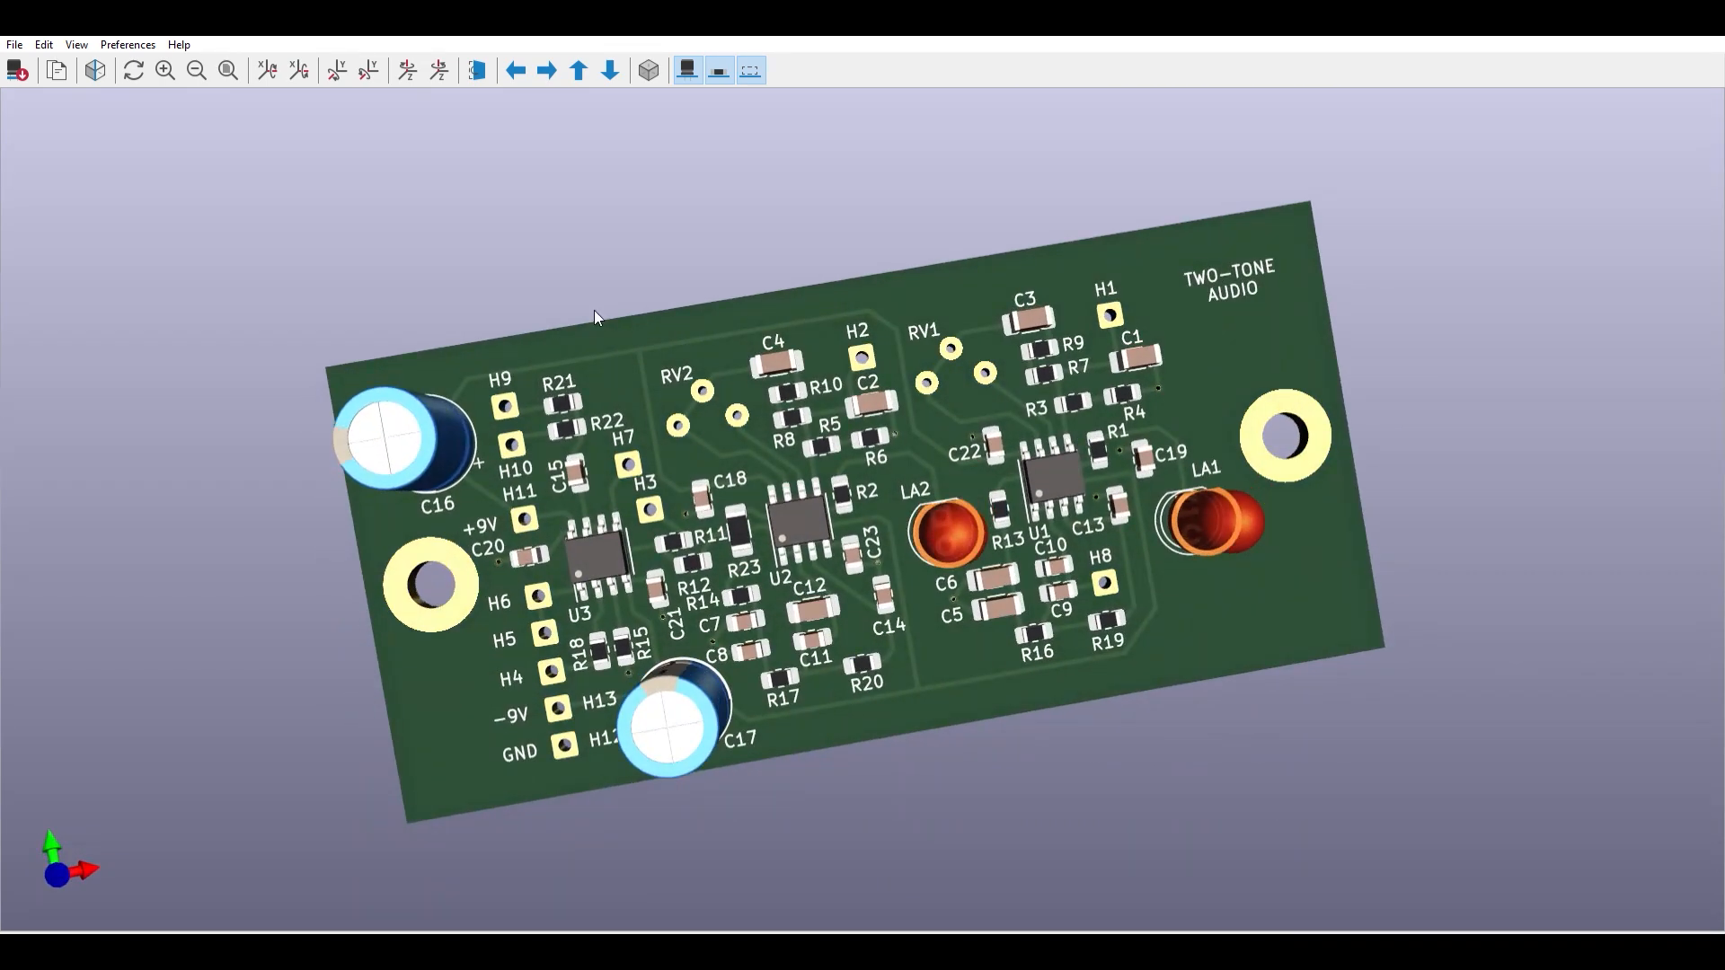
{"action": "left_click_drag", "start_coordinate": [595, 316], "coordinate": [787, 276]}
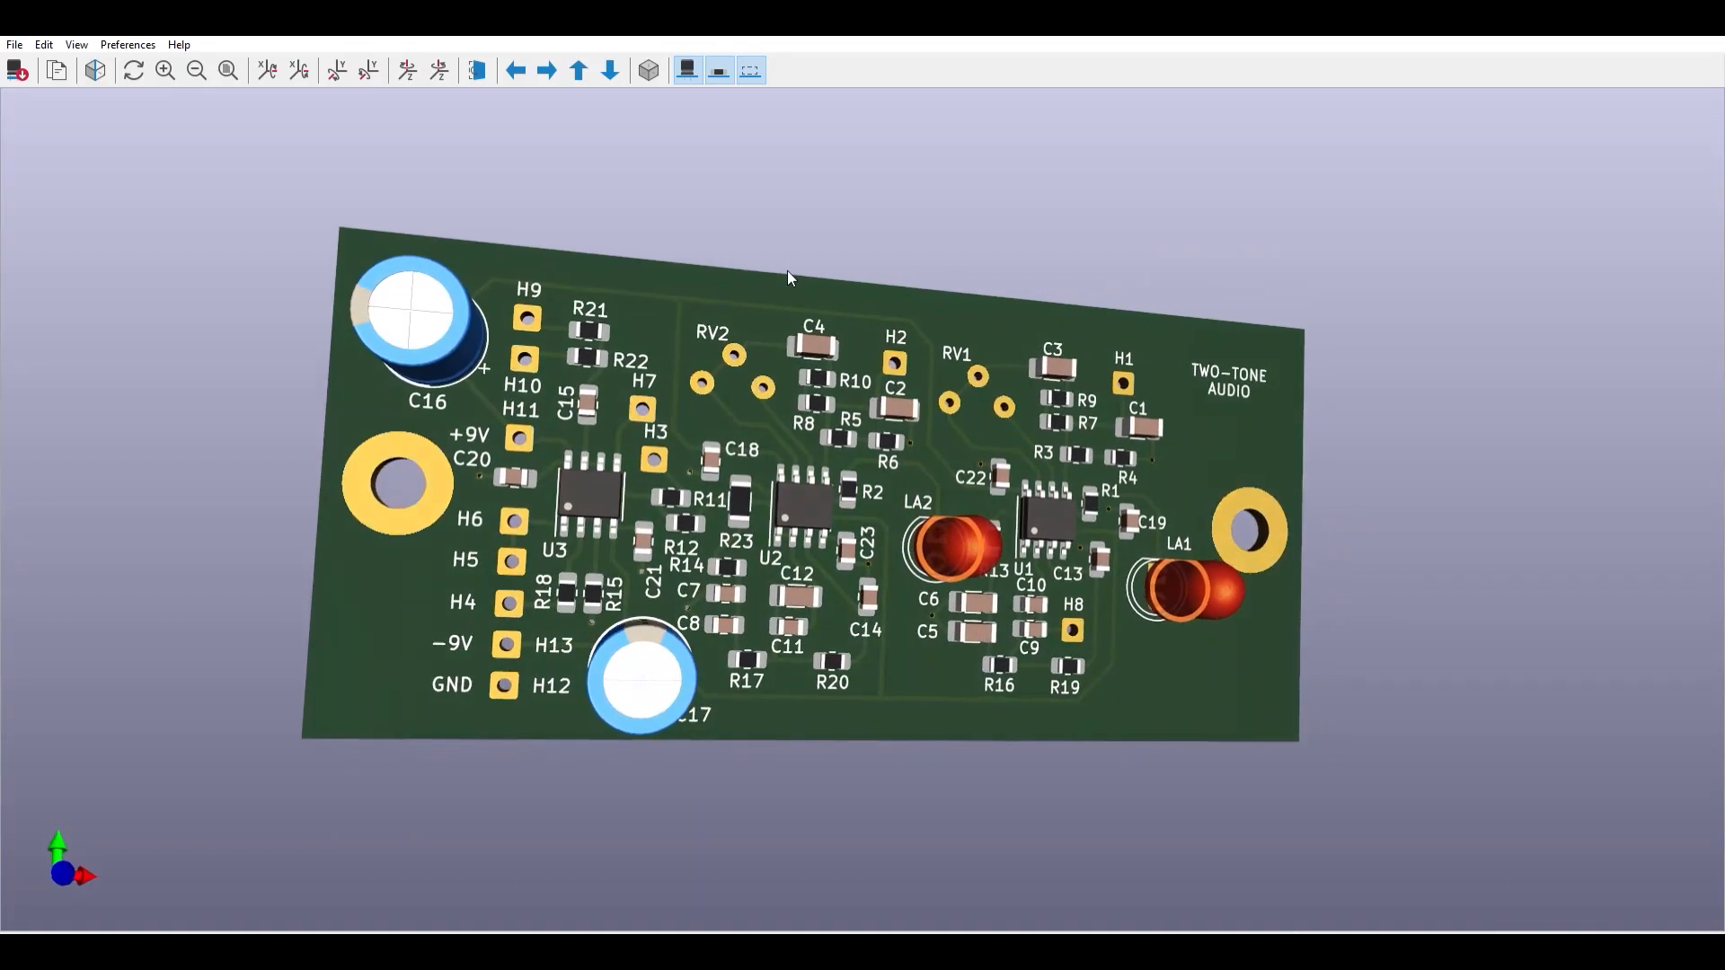
{"action": "left_click_drag", "start_coordinate": [787, 275], "coordinate": [665, 294]}
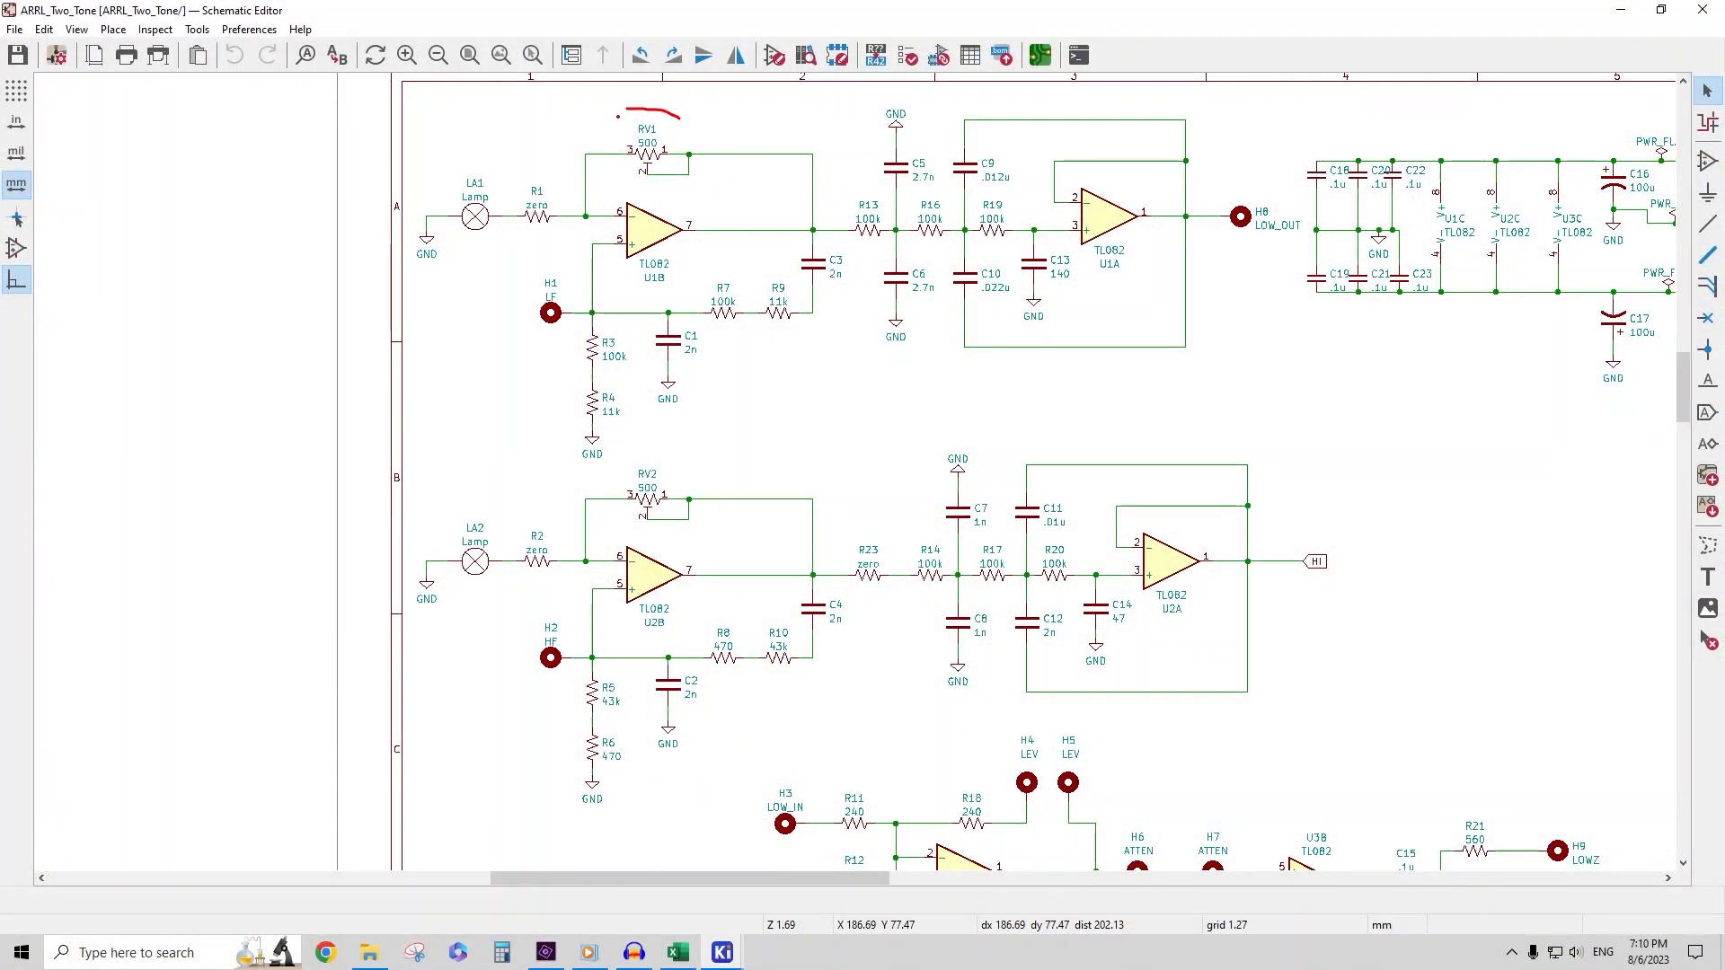
Draw a red circle around trimmer RV1 in the first oscillator stage
{"action": "left_click_drag", "start_coordinate": [611, 115], "coordinate": [715, 187]}
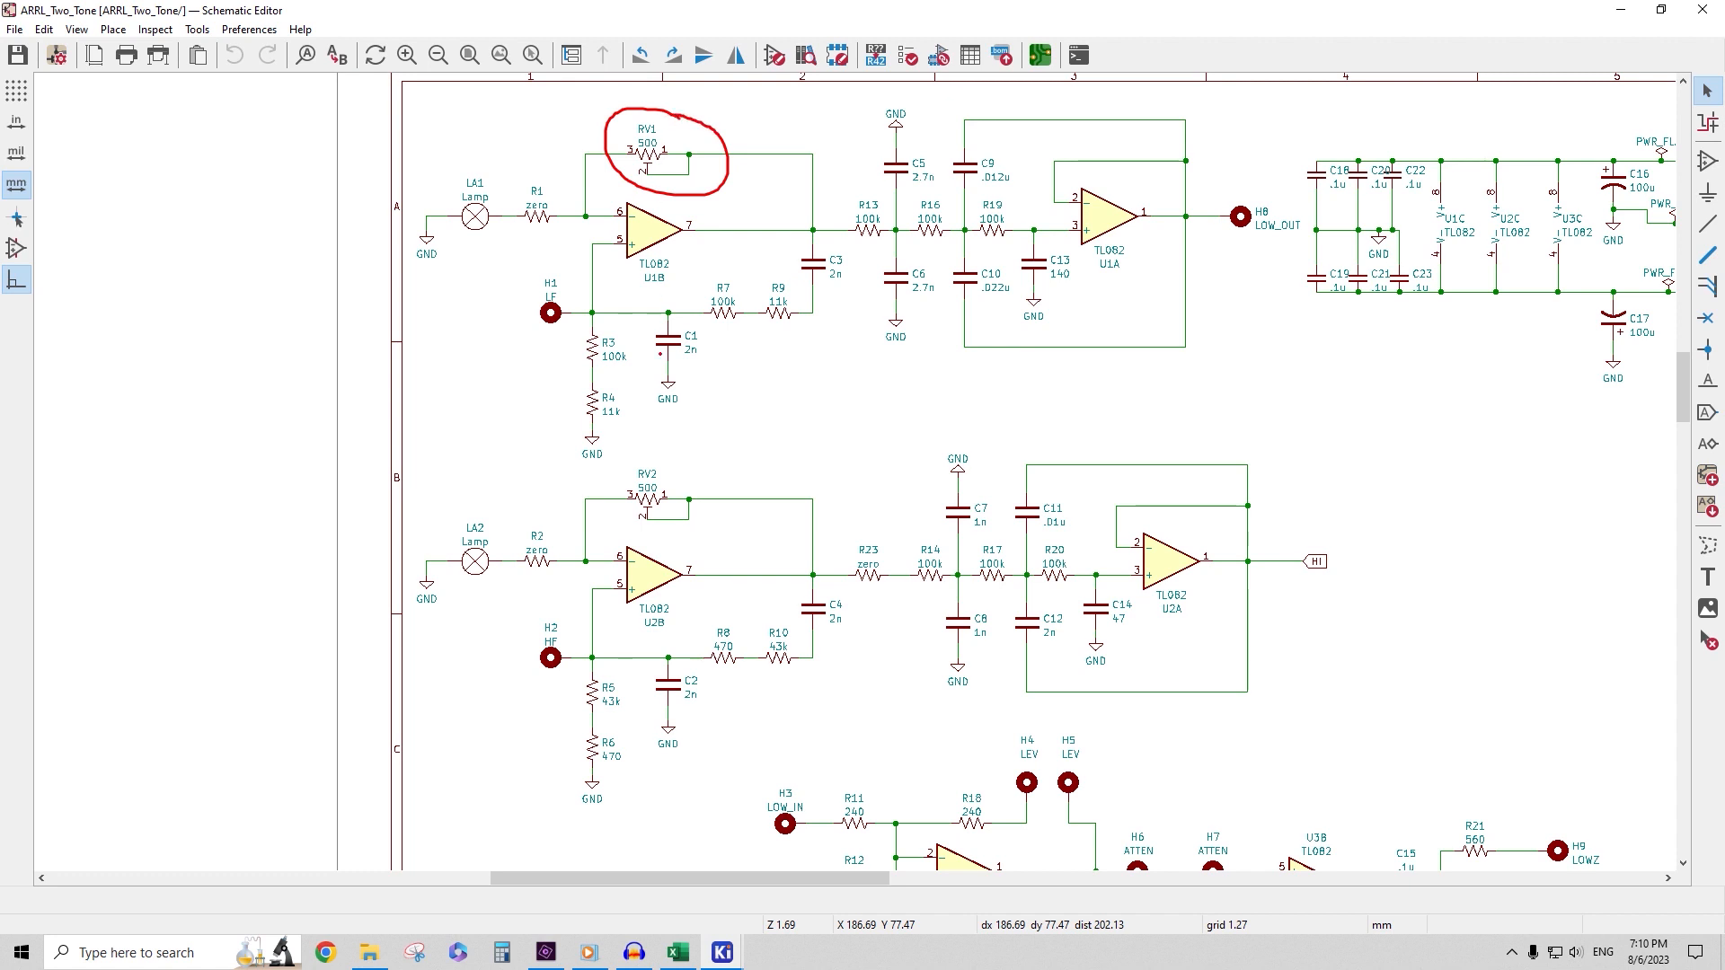